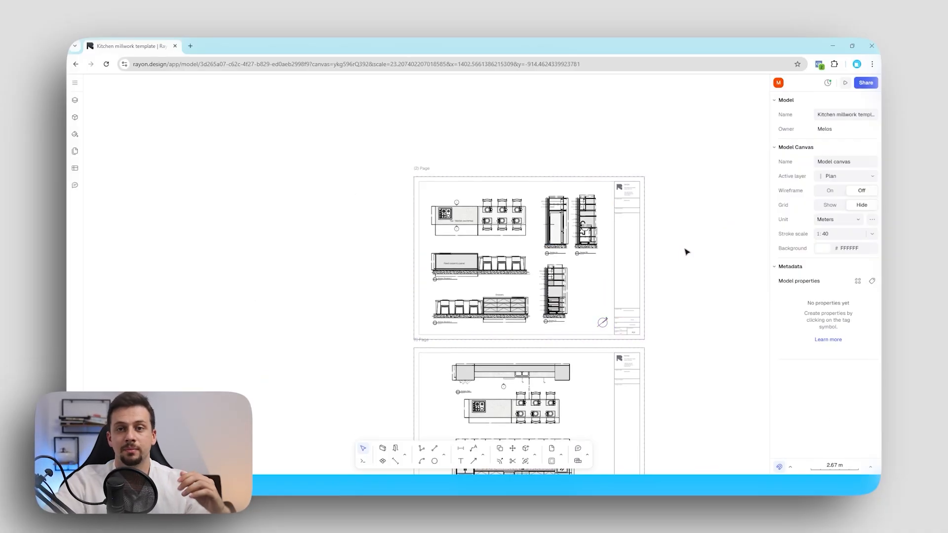
pyautogui.moveTo(636, 143)
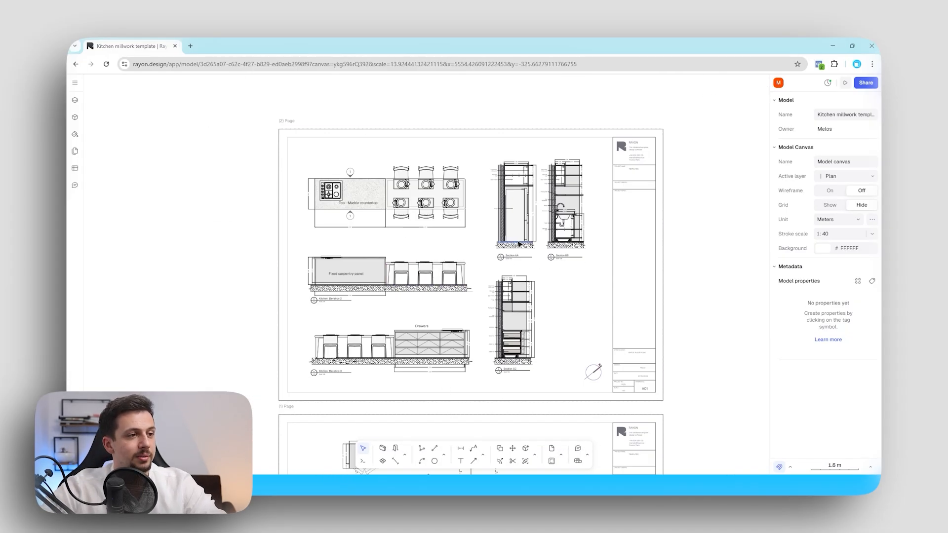
# Scroll down to the hand-sketched kitchen outline and reference photo
pyautogui.scroll(-3)
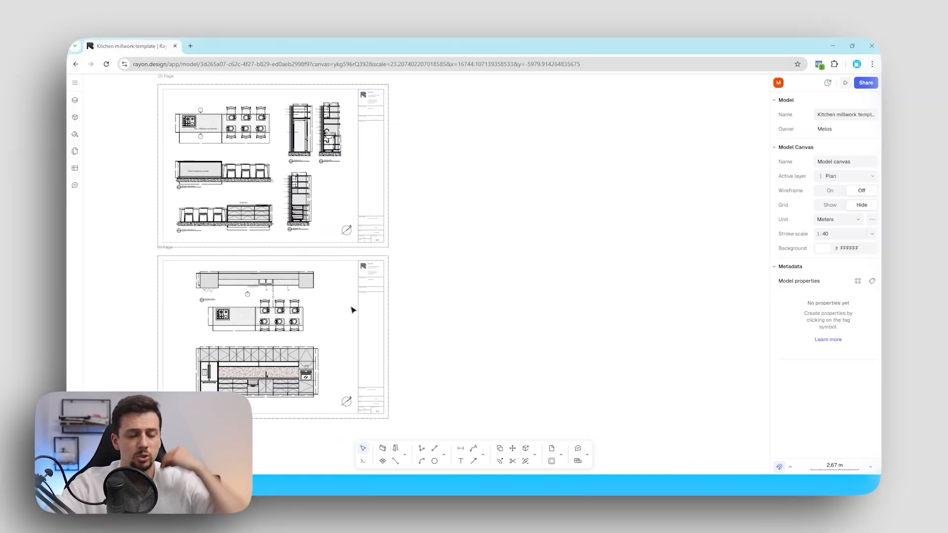
pyautogui.scroll(-3)
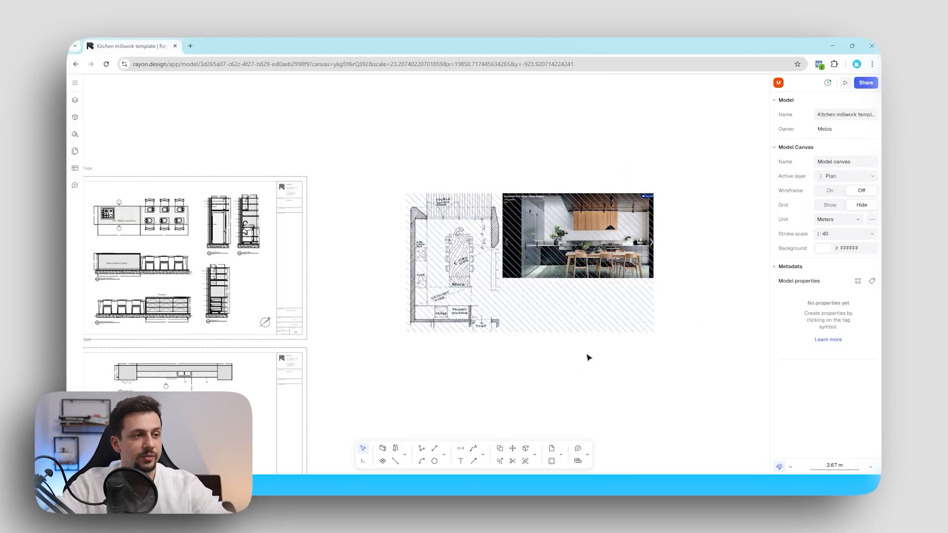
pyautogui.scroll(-3)
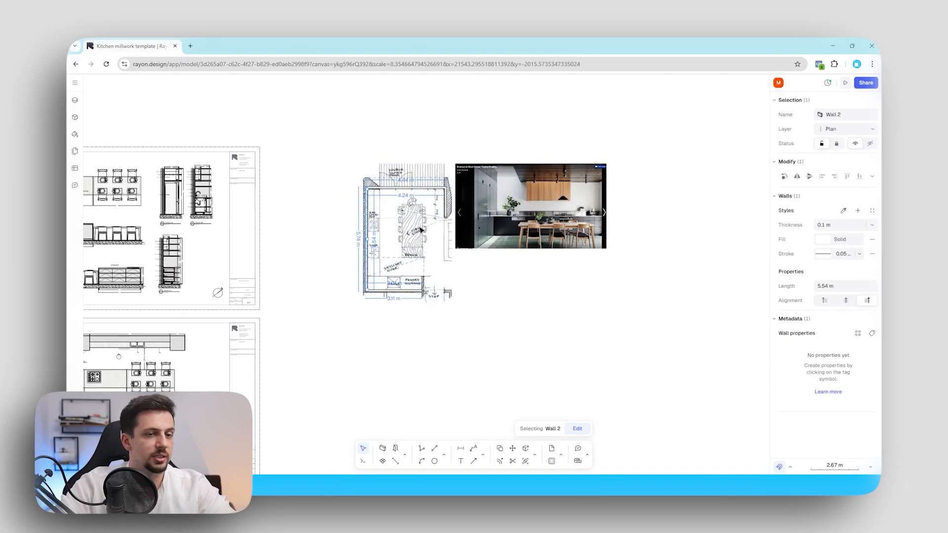
# Place a Door US 28" opening from the library in the top wall
pyautogui.click(835, 224)
pyautogui.write('window')
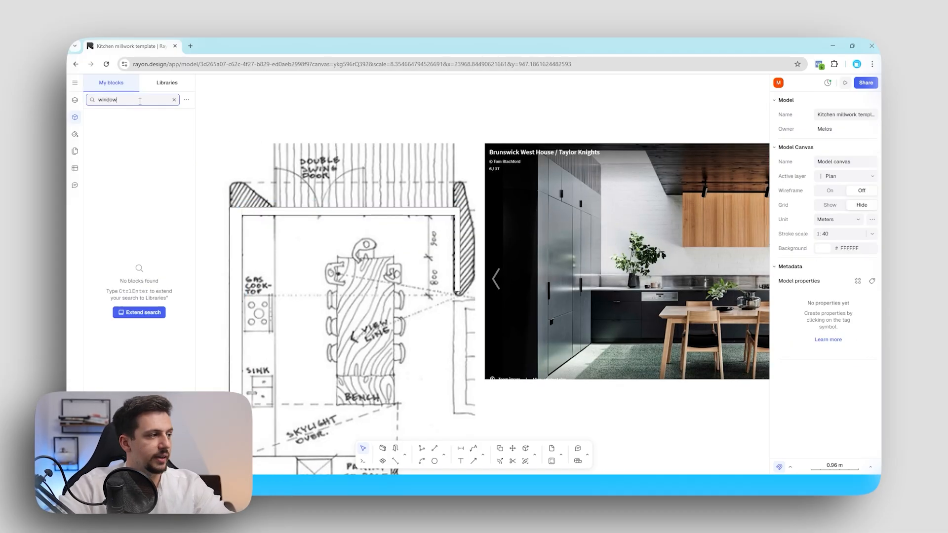
pyautogui.moveTo(394, 449)
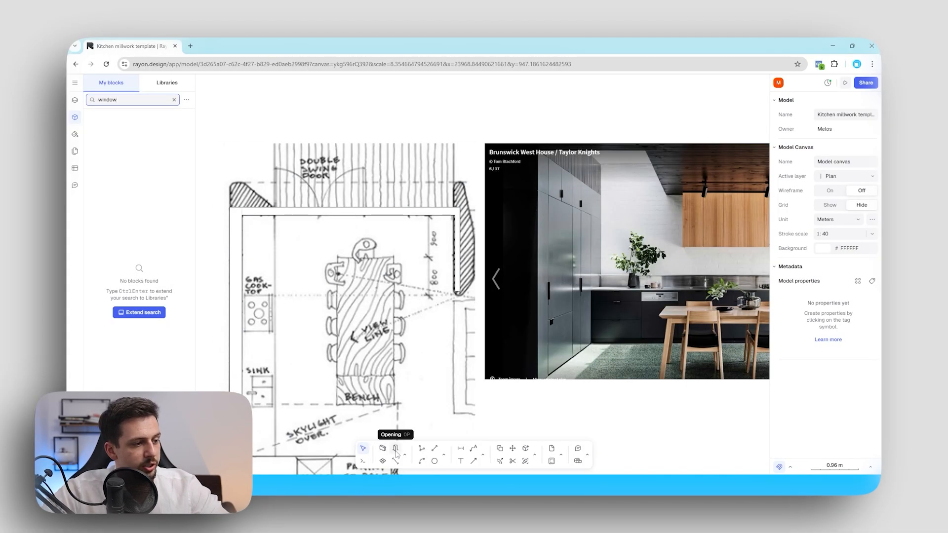
pyautogui.click(396, 448)
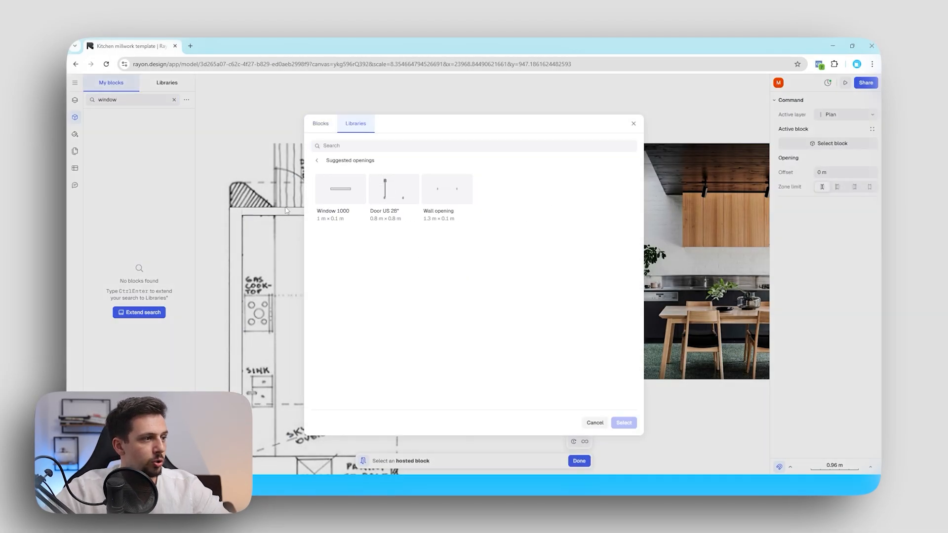
pyautogui.click(393, 189)
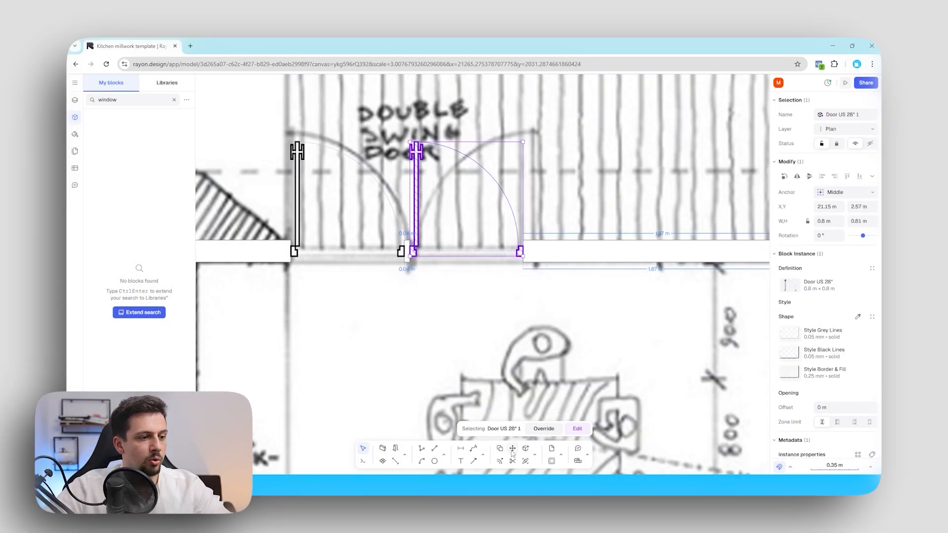
# Mirror the door to create the second door swinging the other way
pyautogui.click(512, 448)
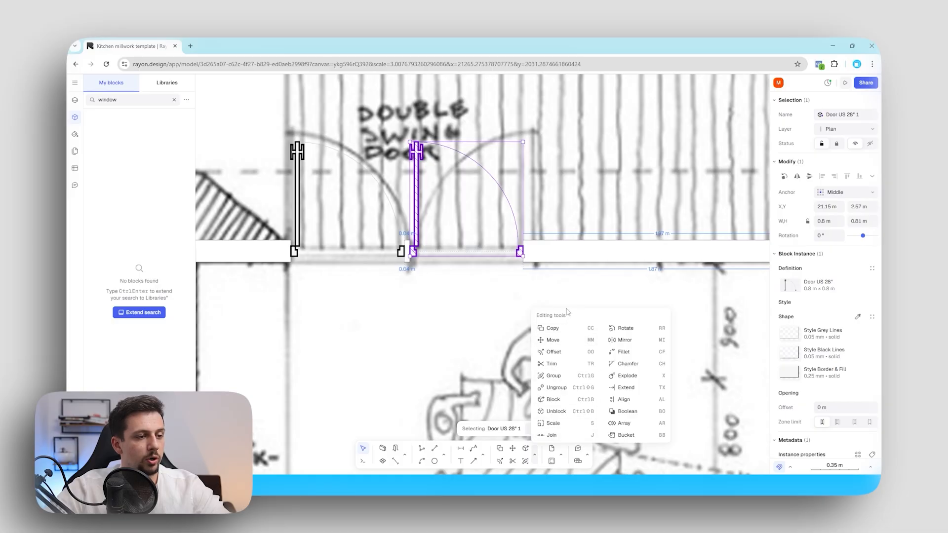
pyautogui.moveTo(613, 345)
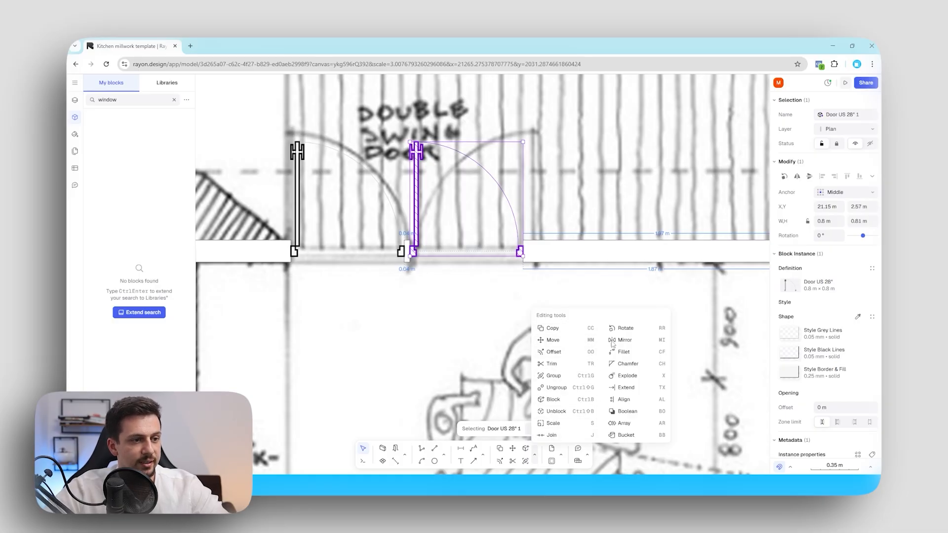
pyautogui.click(612, 340)
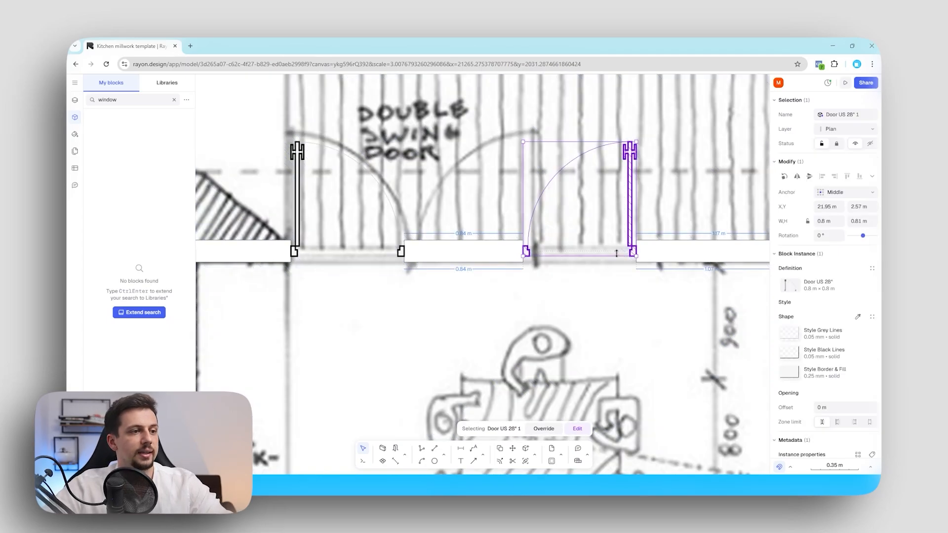
pyautogui.click(529, 254)
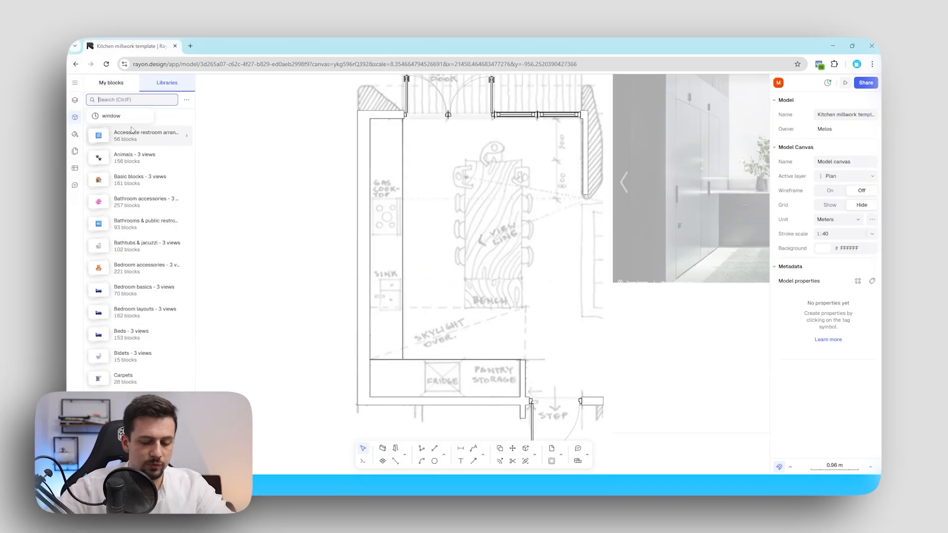
# Search the library for 'kitchen' and open EU Kitchen Layouts
pyautogui.write('kitchen')
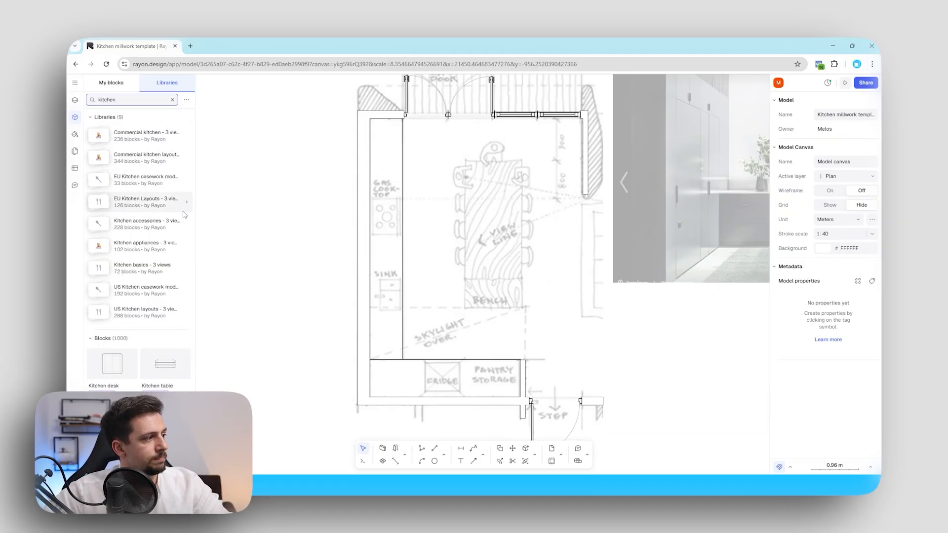
pyautogui.click(146, 202)
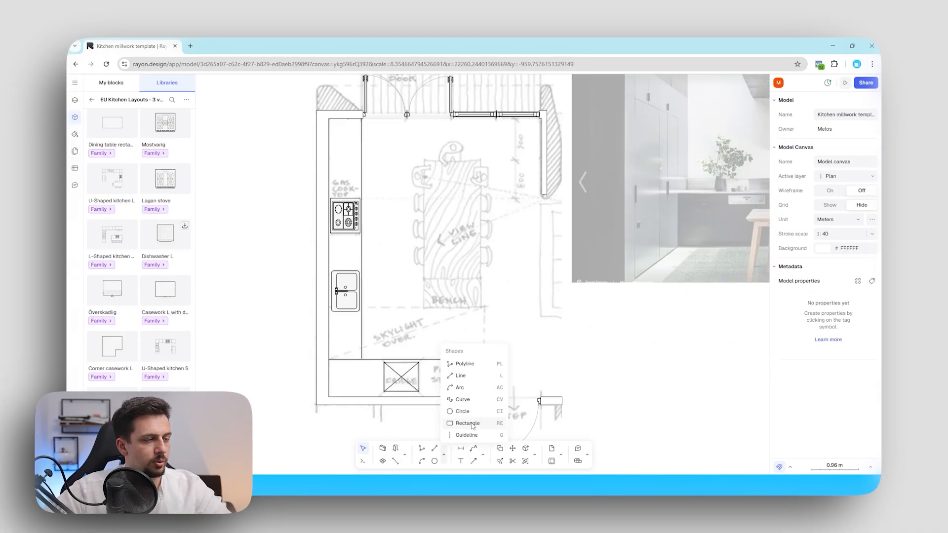
# Draw the table rectangle and search the library for 'chair' to surround it
pyautogui.click(466, 423)
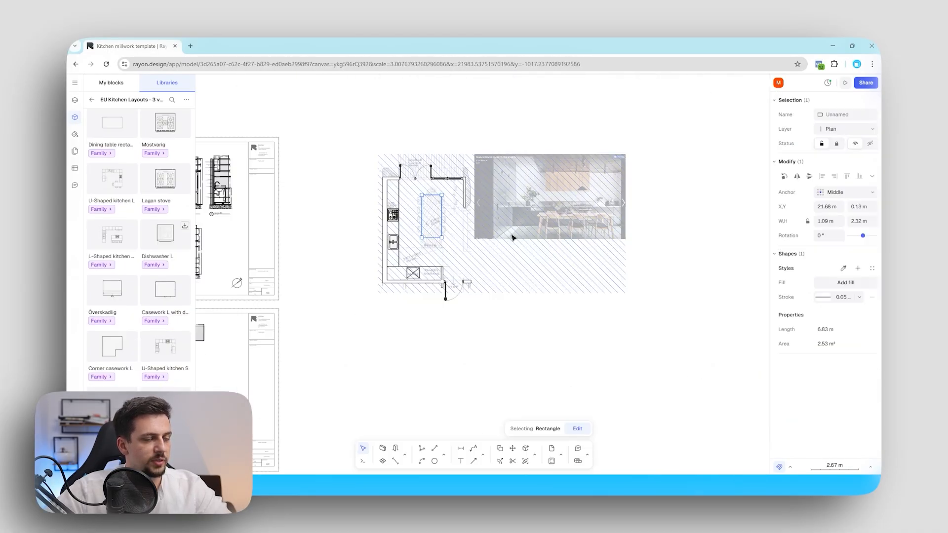
pyautogui.write('kitchen')
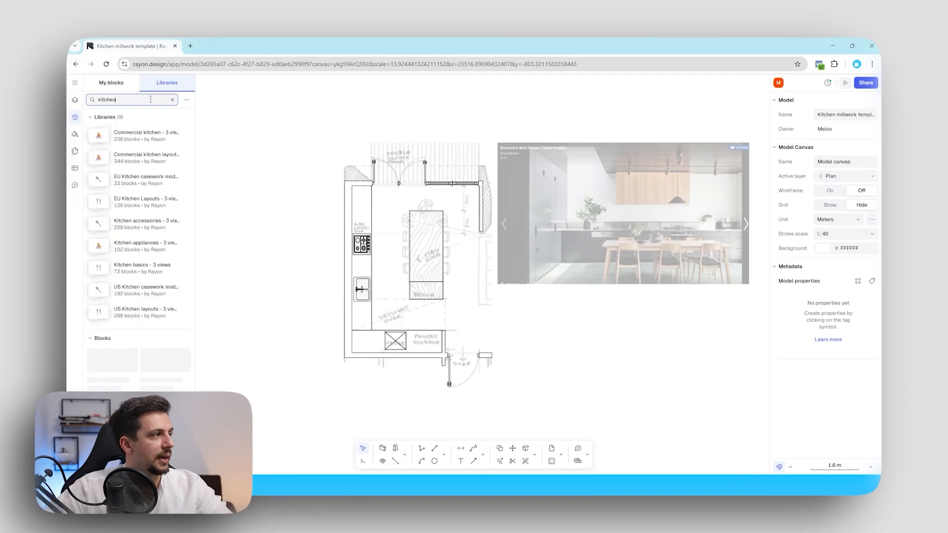
pyautogui.write('chair')
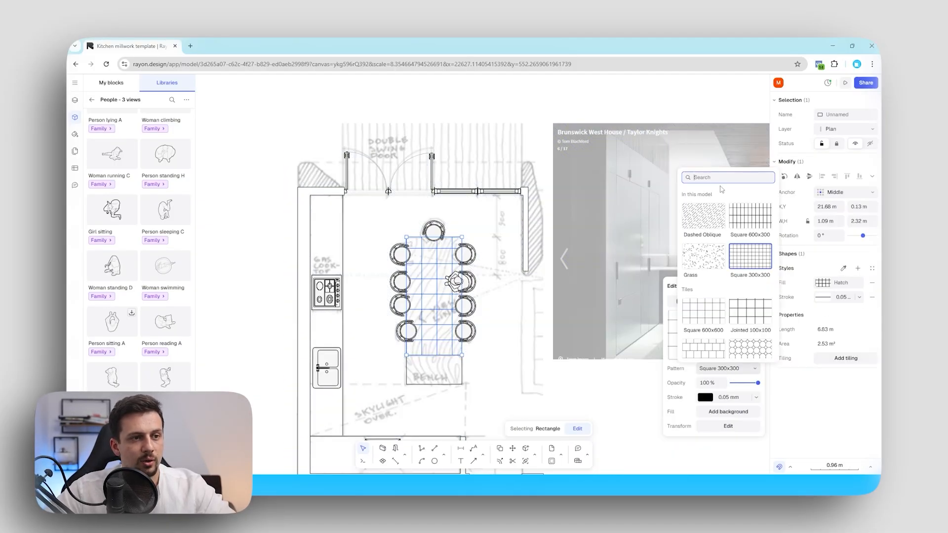
pyautogui.scroll(-3)
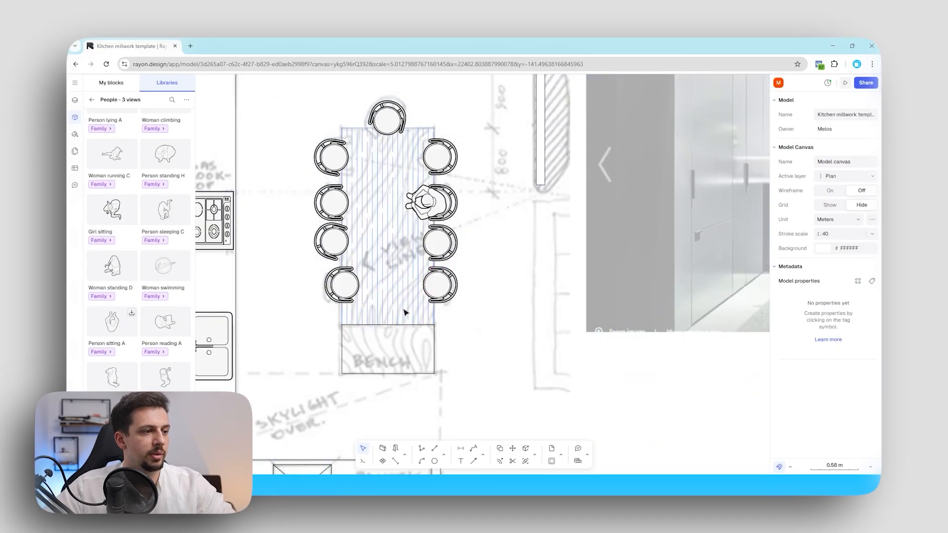
# Apply a fill, then anchor a leader at the fridge and type its label
pyautogui.click(543, 320)
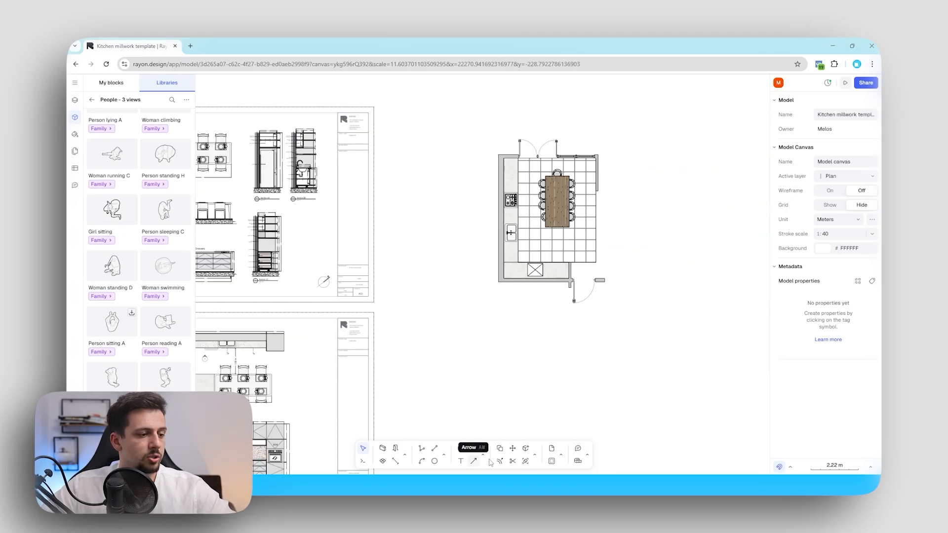
pyautogui.click(474, 461)
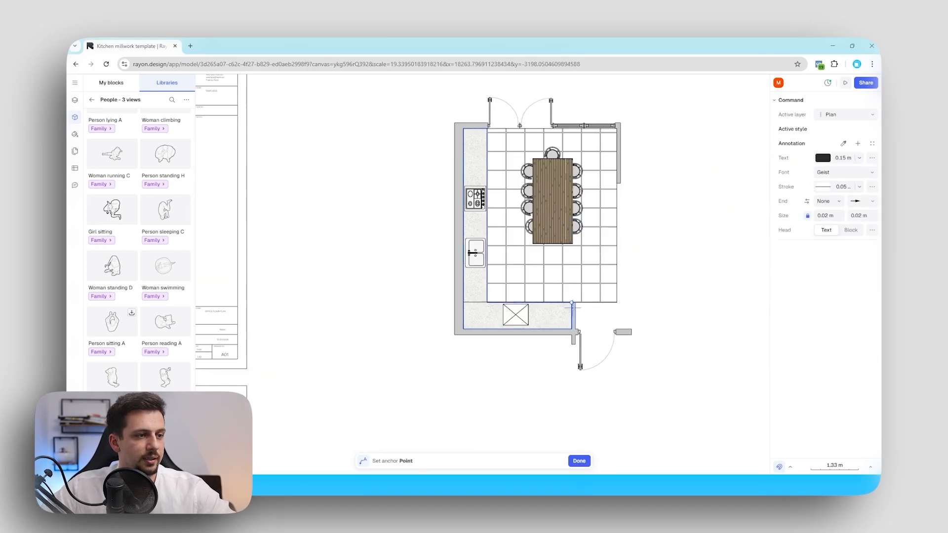
pyautogui.click(556, 295)
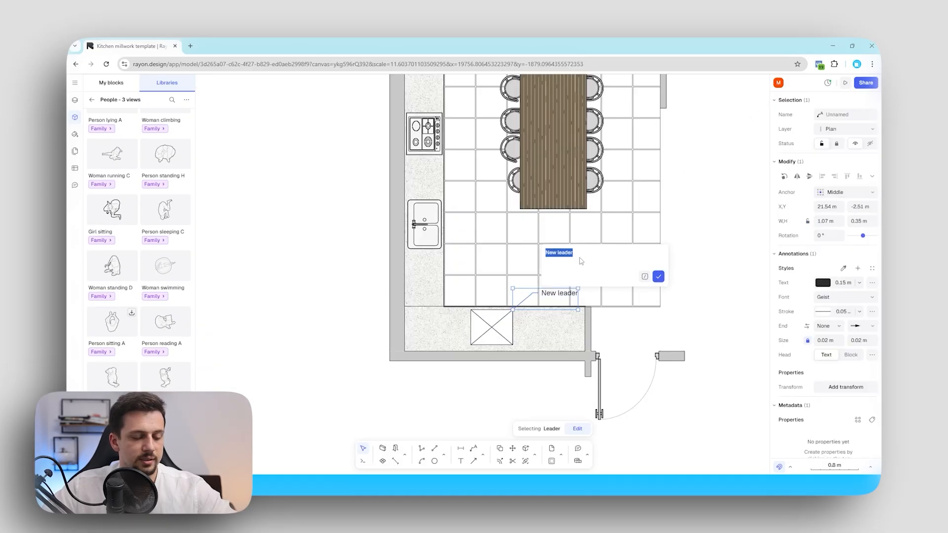
pyautogui.write('Fridge')
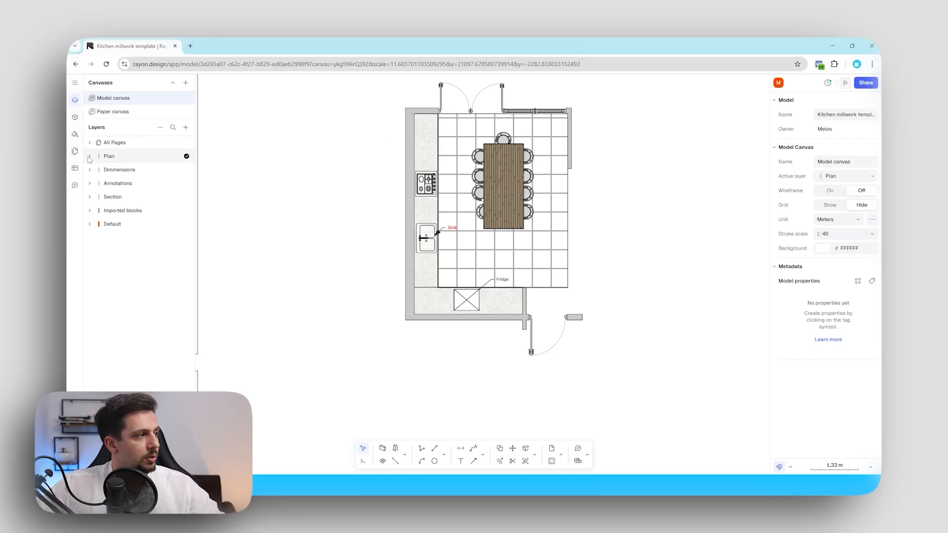
# Collapse the Dimensions layer list, expand Annotations and make it visible again
pyautogui.click(90, 169)
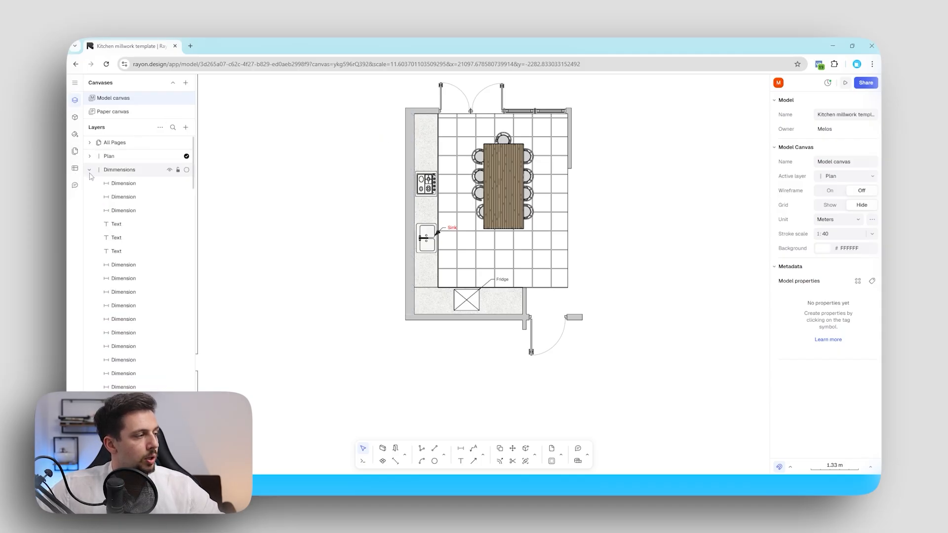
pyautogui.click(90, 170)
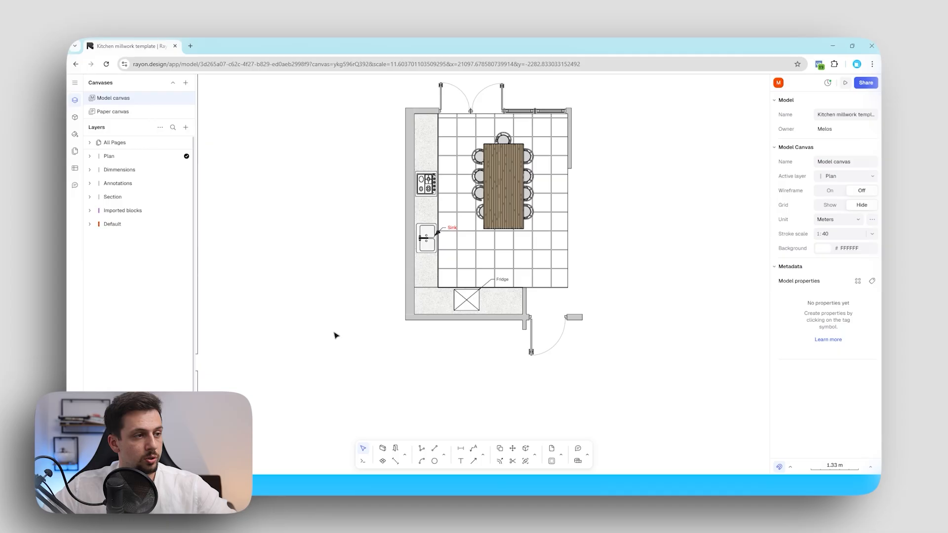
pyautogui.click(90, 183)
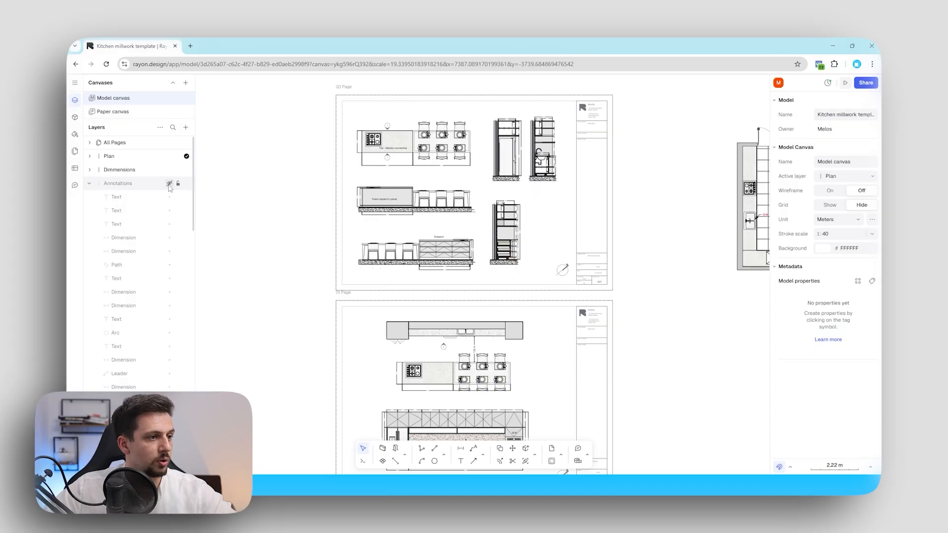
pyautogui.click(117, 183)
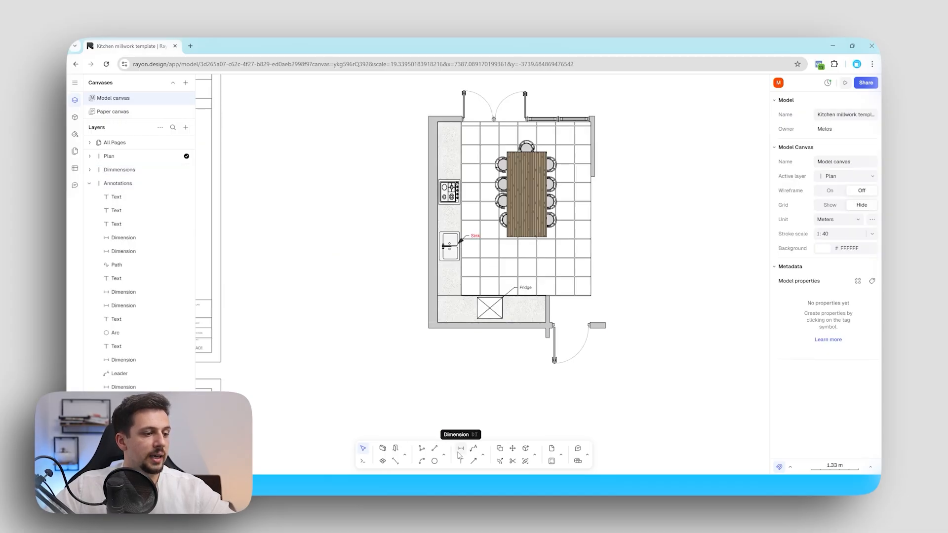
# Start a linear dimension and set its first point on the sink counter
pyautogui.click(461, 450)
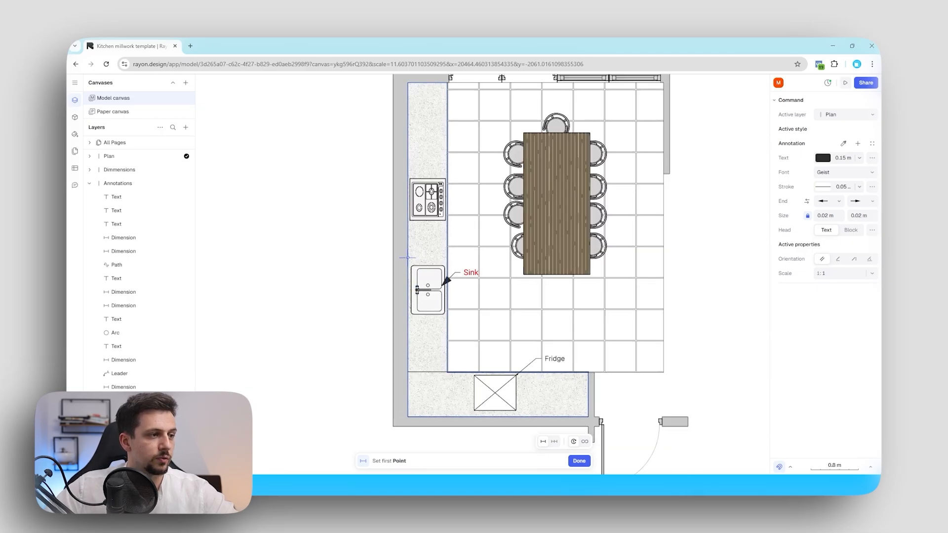
pyautogui.click(448, 258)
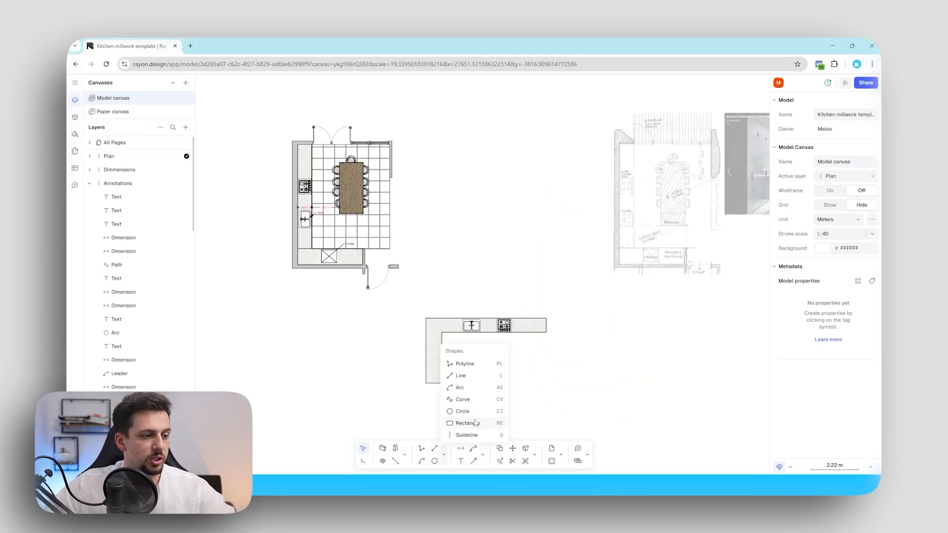
# Draw the counter rectangle, swap in cooktop and sink side views, and set their Y position
pyautogui.click(461, 423)
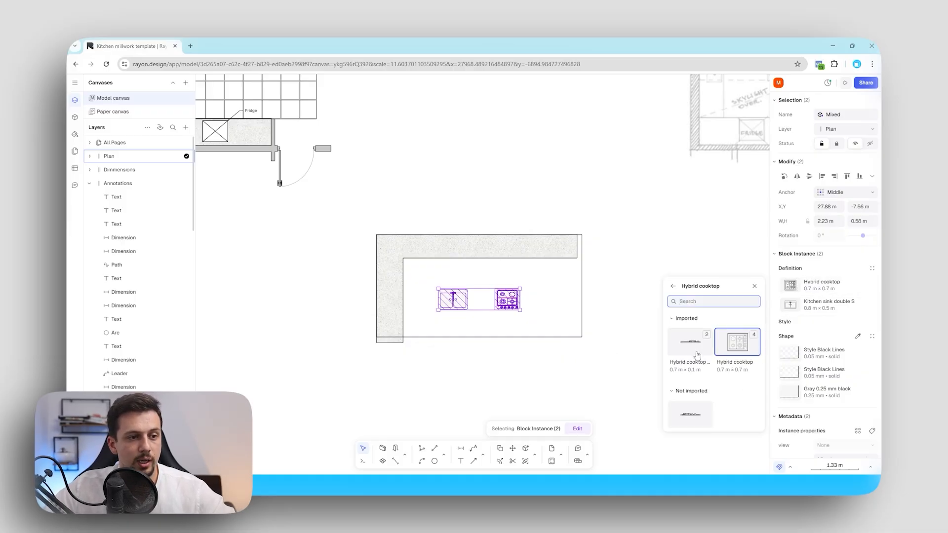
pyautogui.click(690, 343)
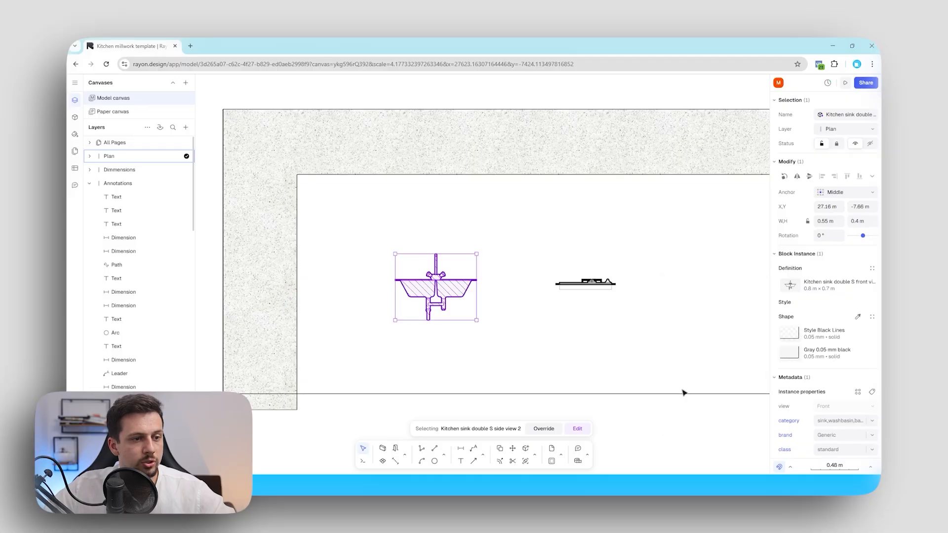
pyautogui.click(584, 284)
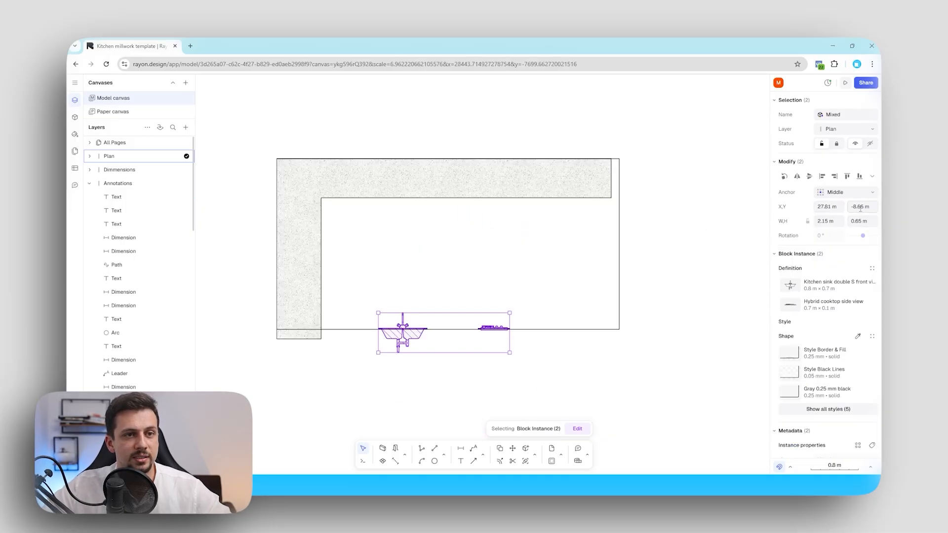
pyautogui.click(861, 206)
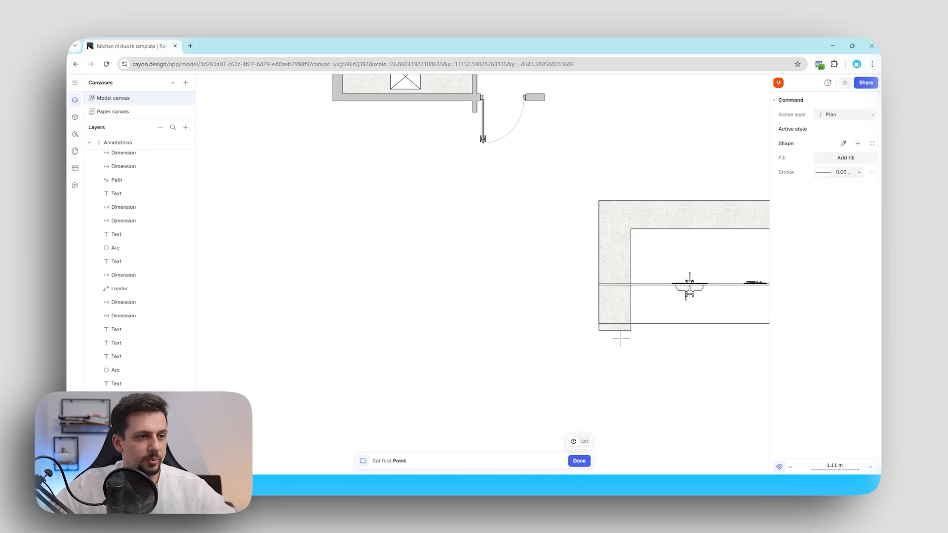
# Draw the tall end wall rectangle from the counter corner
pyautogui.click(631, 200)
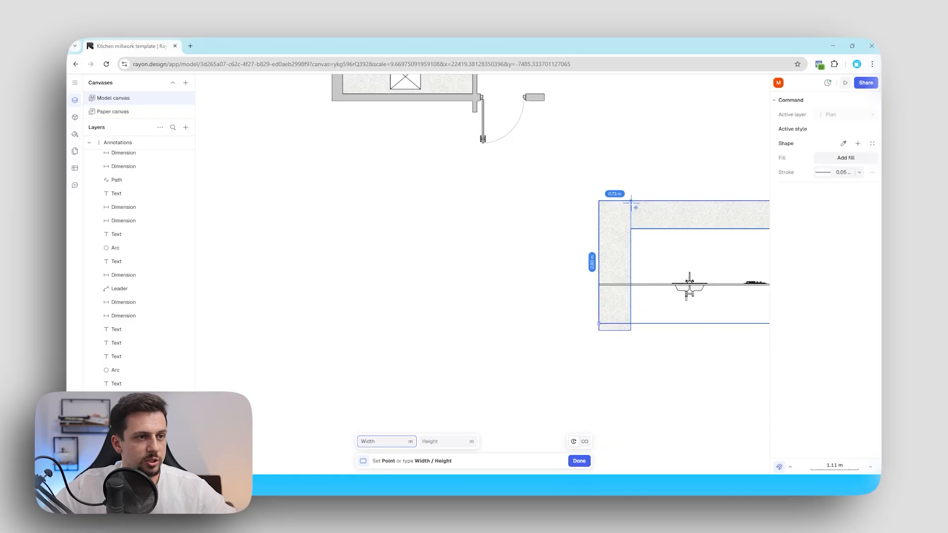
pyautogui.click(579, 461)
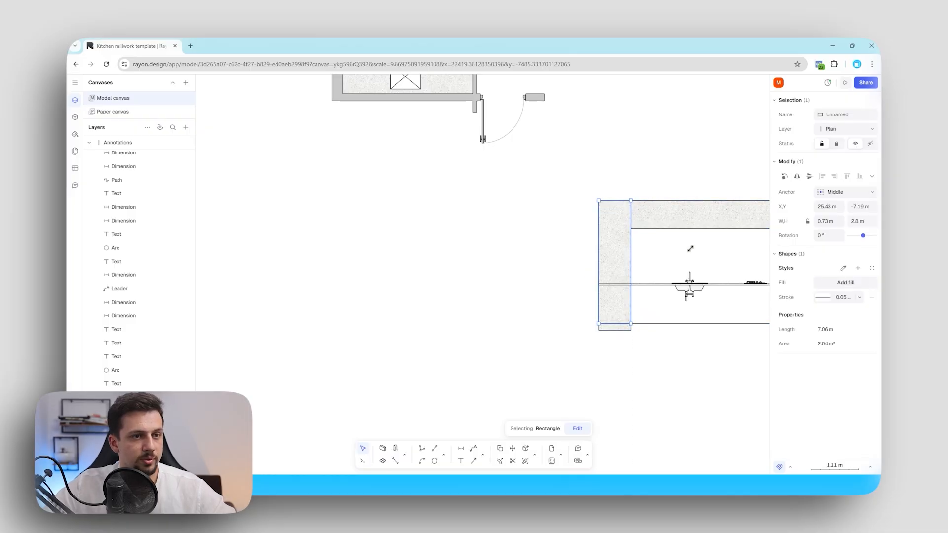
pyautogui.click(846, 282)
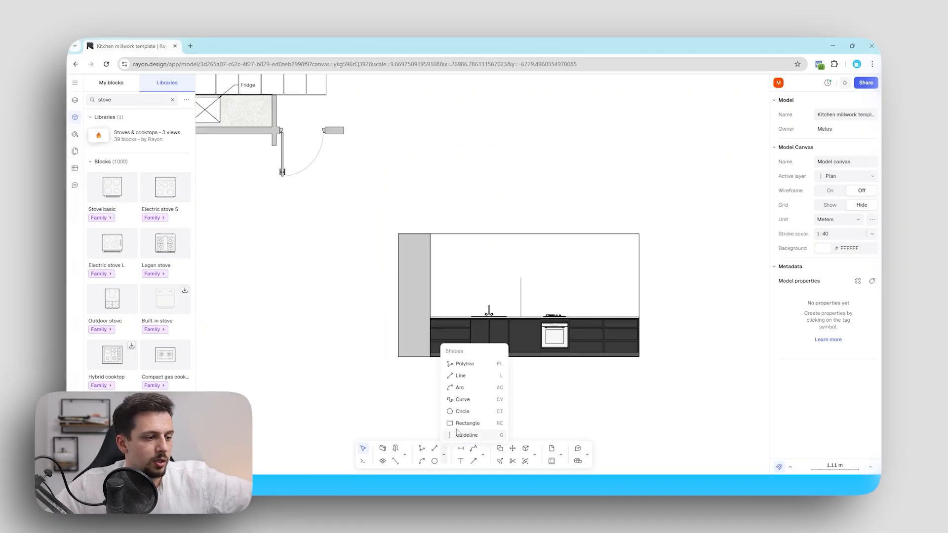
# Draw the upper cabinet over the counter, resize it to 2.20 m wide, and add a fill
pyautogui.click(463, 423)
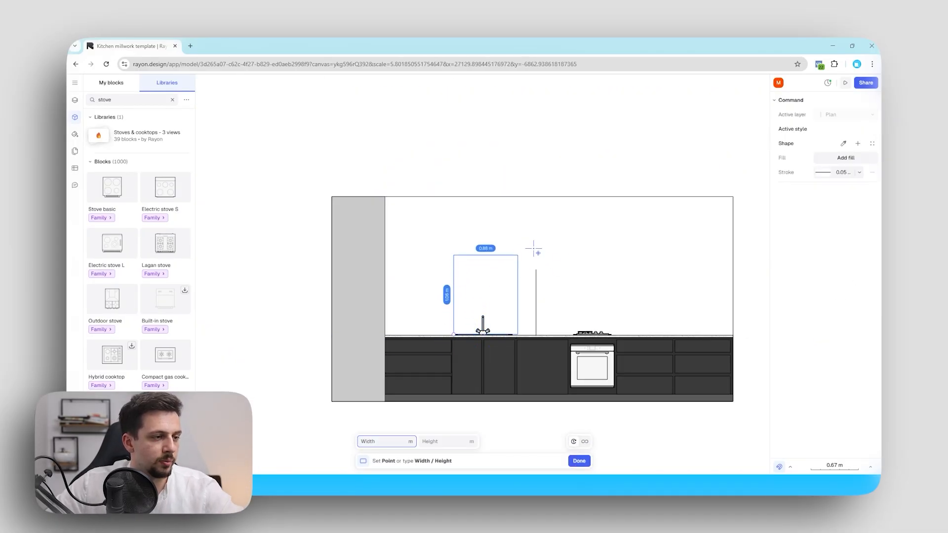
pyautogui.moveTo(517, 257); pyautogui.dragTo(614, 200)
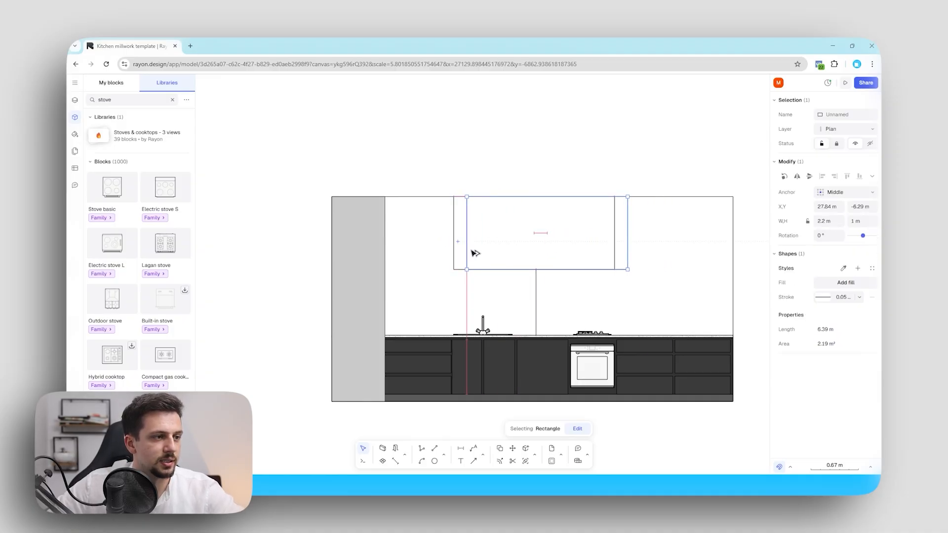
pyautogui.moveTo(468, 242); pyautogui.dragTo(456, 242)
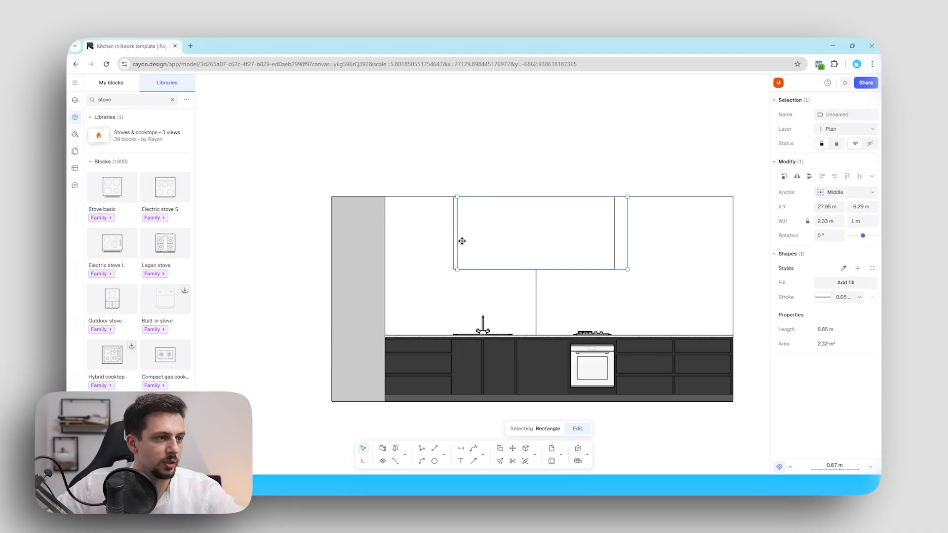
pyautogui.moveTo(457, 233); pyautogui.dragTo(454, 232)
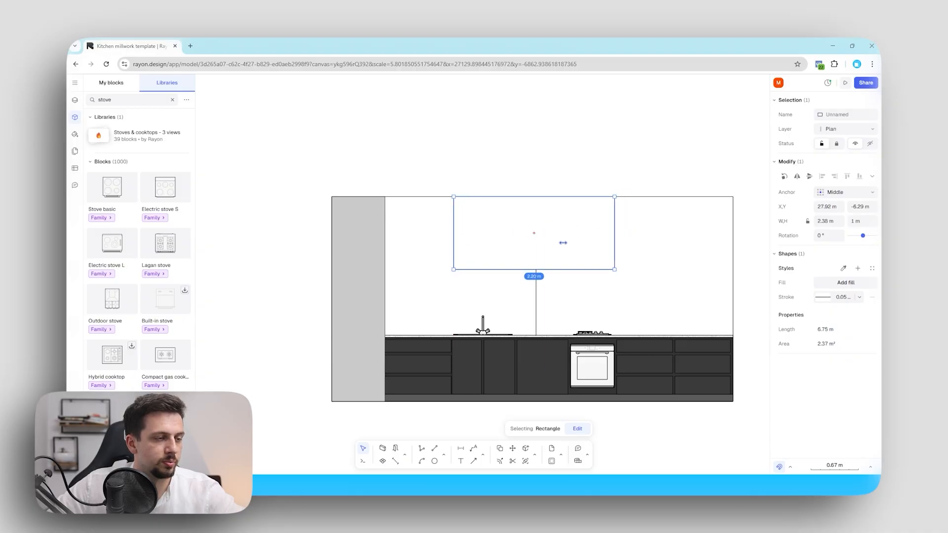
pyautogui.moveTo(614, 233); pyautogui.dragTo(480, 233)
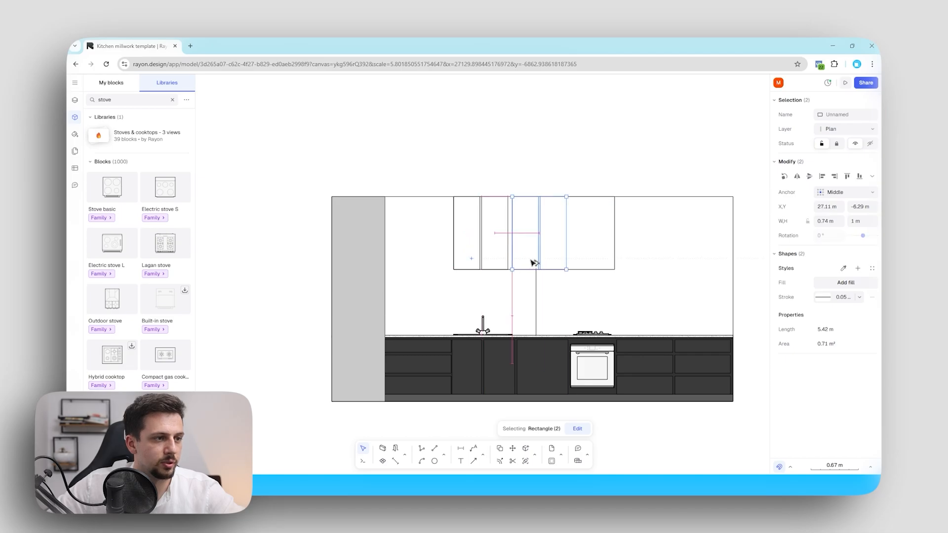
pyautogui.click(845, 282)
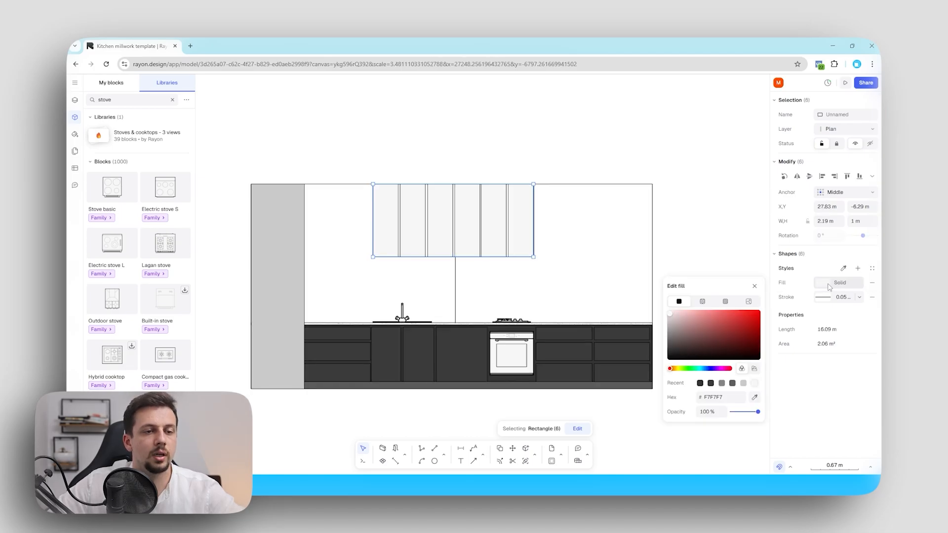
# Switch the doors' fill to a texture and pick the oak wood image
pyautogui.click(702, 301)
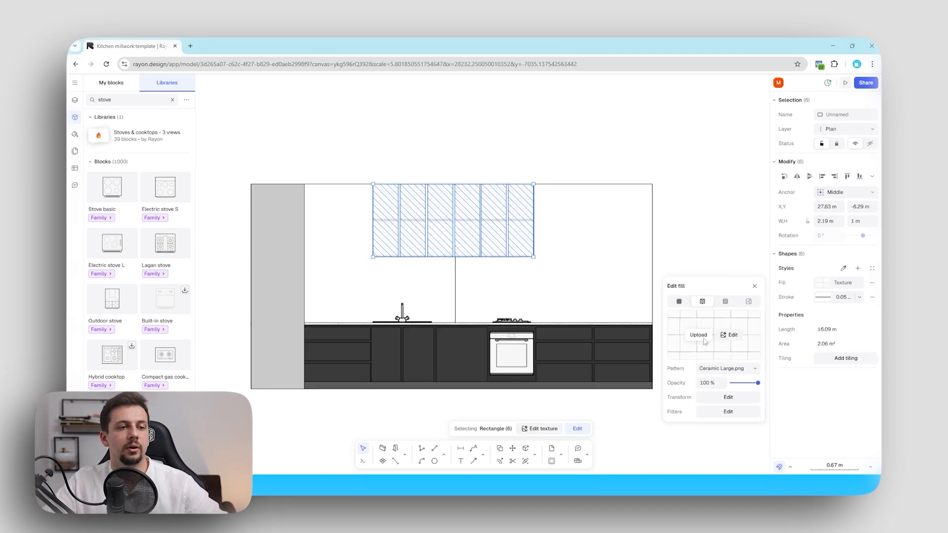
pyautogui.click(728, 368)
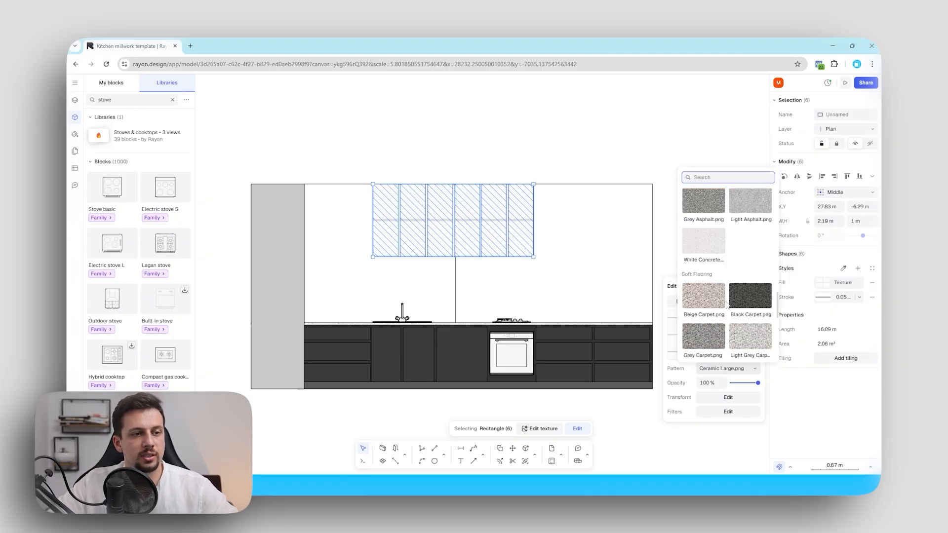
pyautogui.scroll(-3)
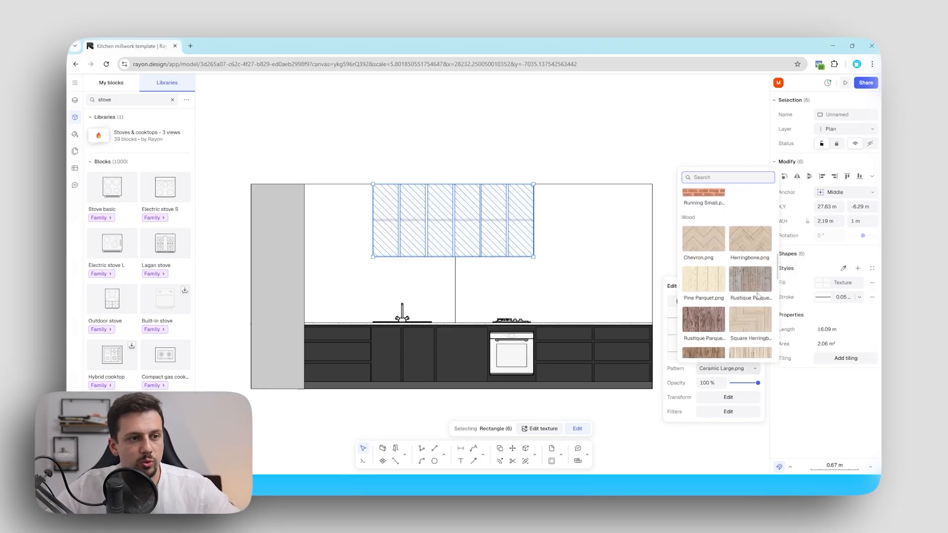
pyautogui.scroll(-3)
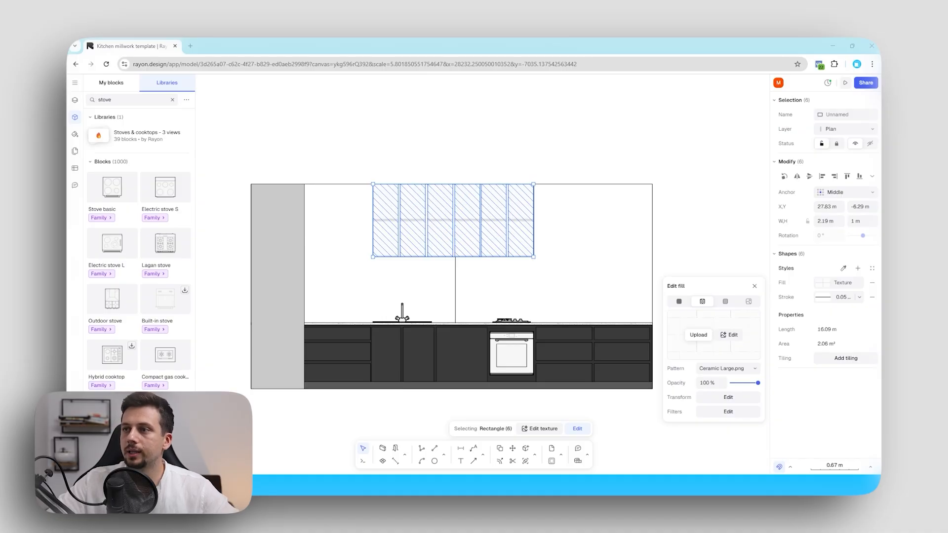
pyautogui.click(698, 334)
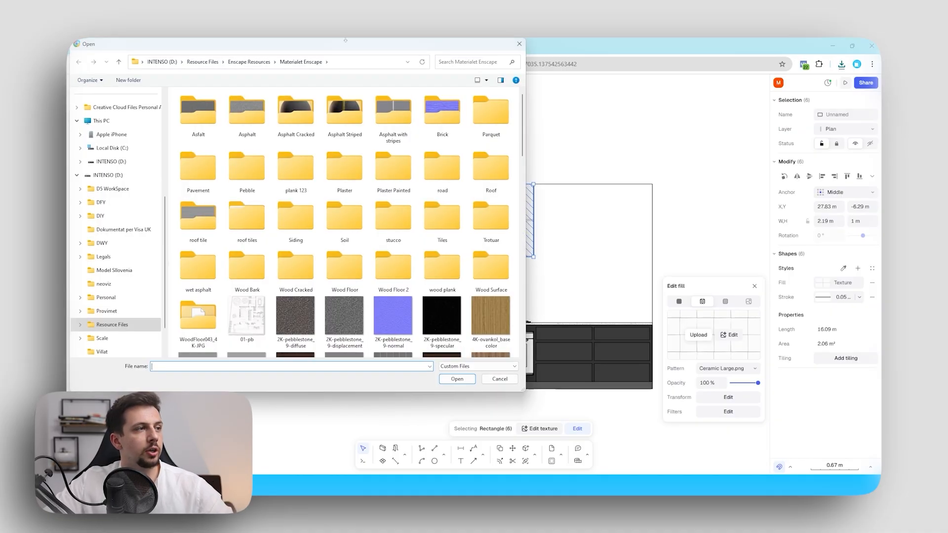
# Fill the cabinet doors with Tobacco oak texture at 0.6x scale and exposure about 0.37
pyautogui.click(499, 379)
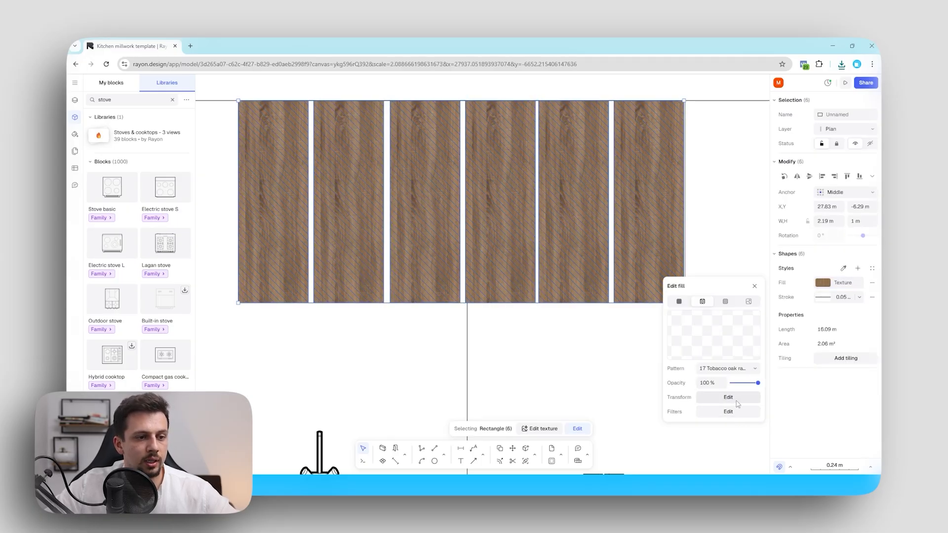
pyautogui.click(728, 397)
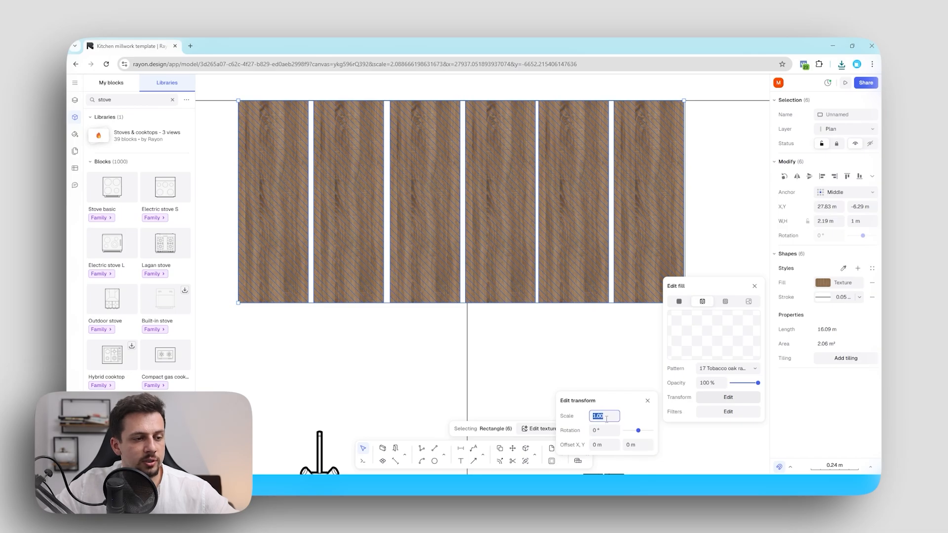
pyautogui.write('4')
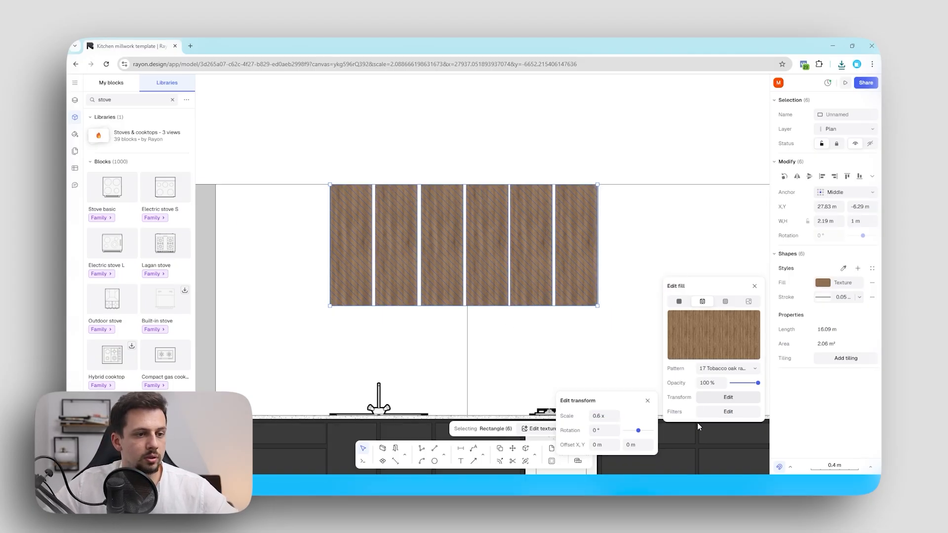
pyautogui.click(728, 411)
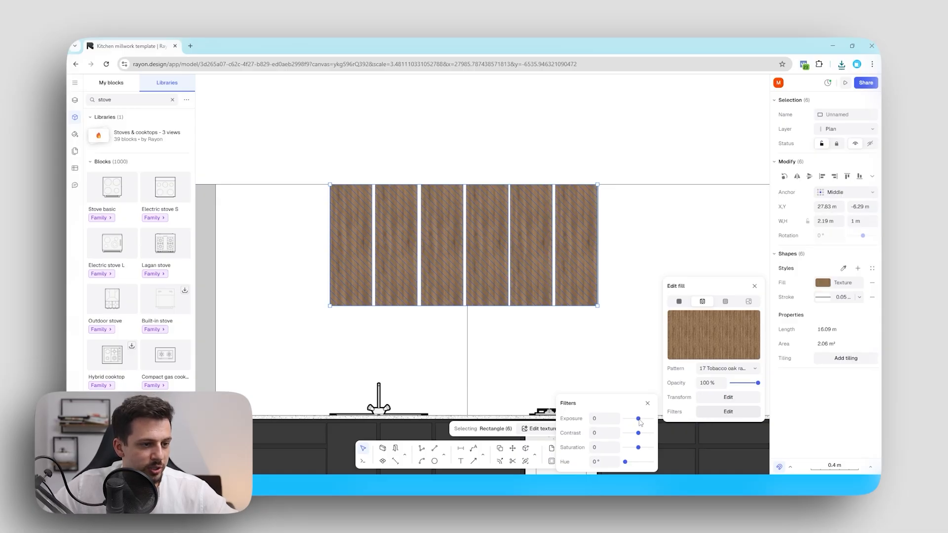
pyautogui.moveTo(638, 418); pyautogui.dragTo(644, 418)
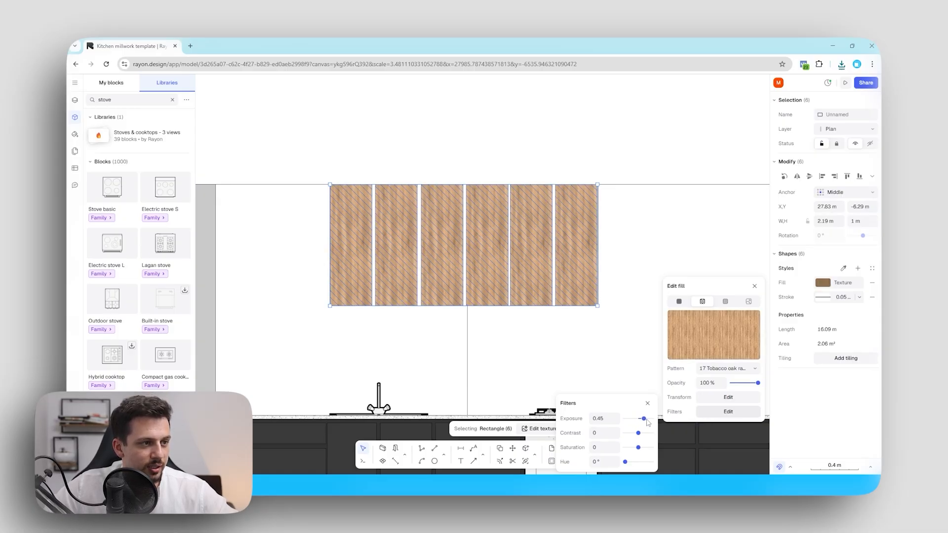
pyautogui.moveTo(644, 418); pyautogui.dragTo(641, 418)
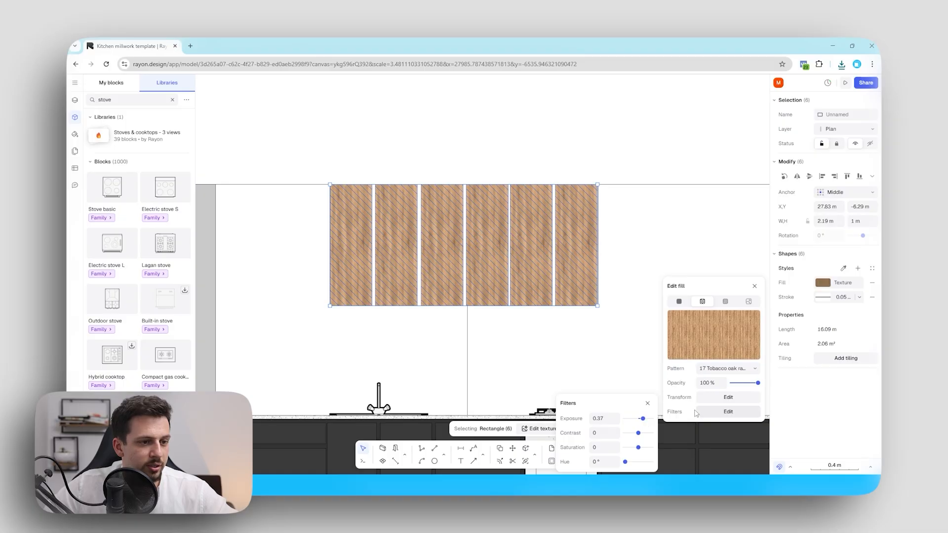
pyautogui.click(728, 397)
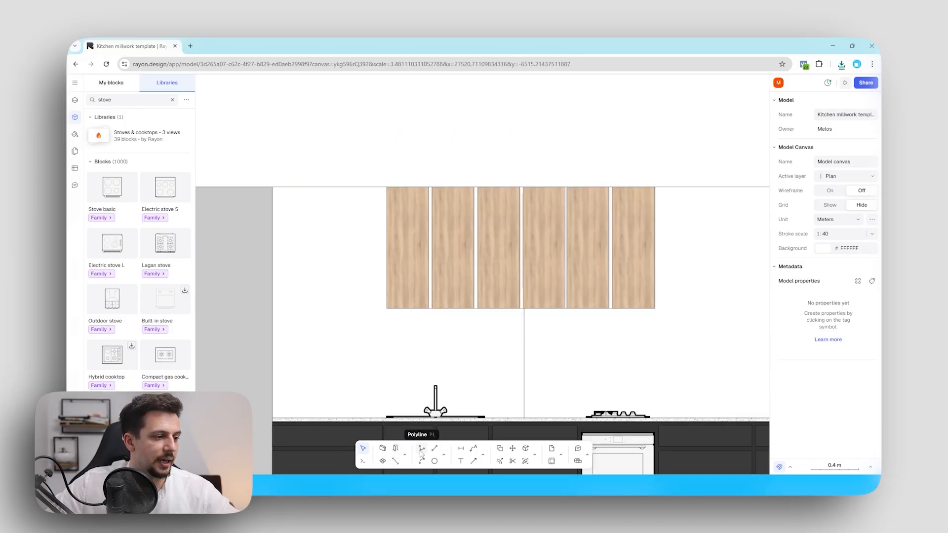
# Search 'plant', show indoor plants in front view, and drop one on the countertop
pyautogui.click(420, 450)
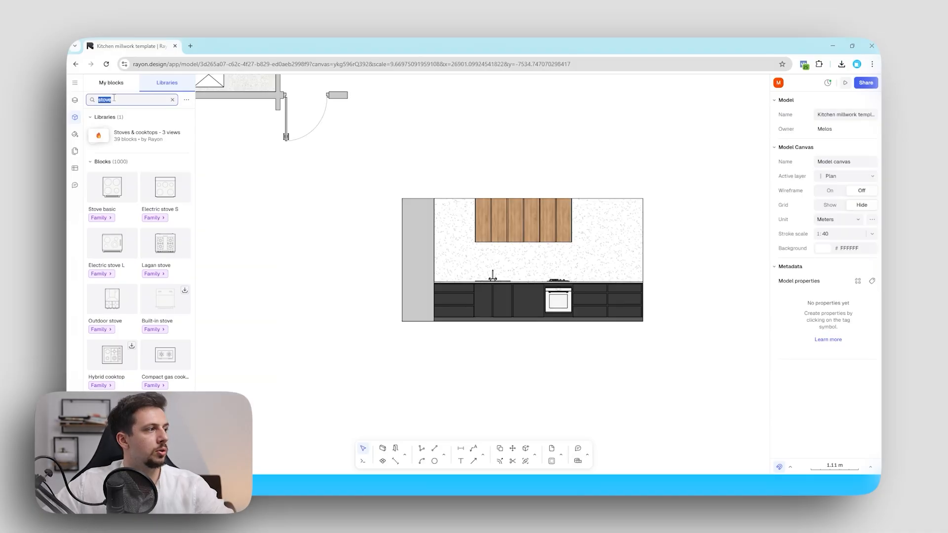
pyautogui.write('plant')
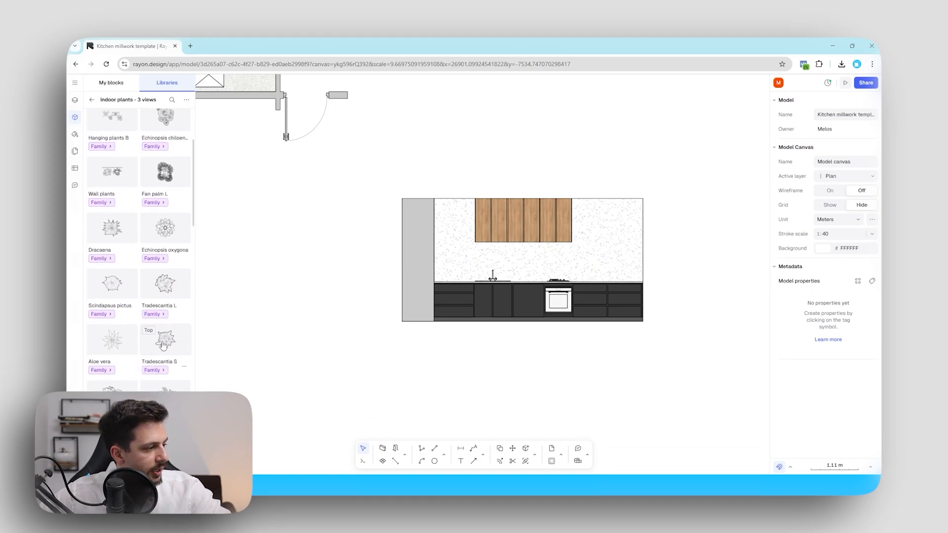
pyautogui.click(186, 100)
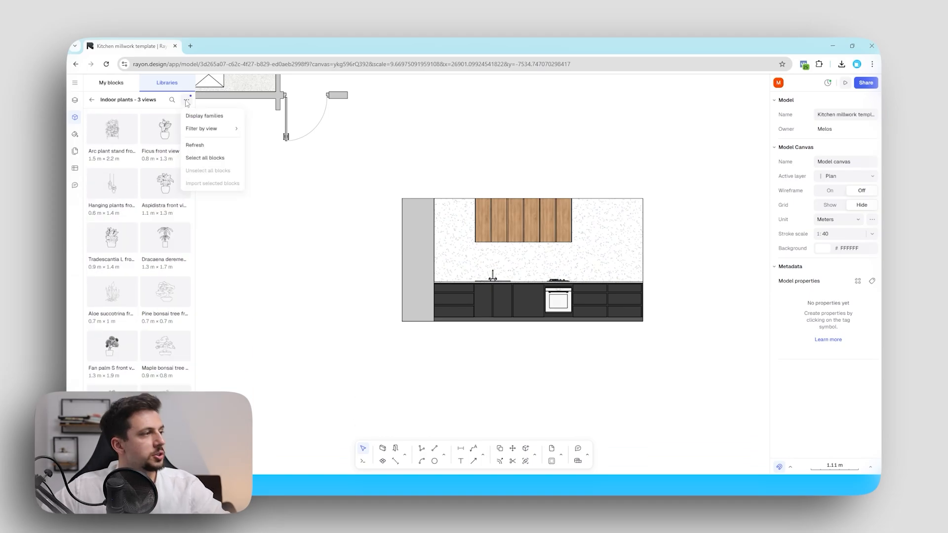
pyautogui.click(202, 129)
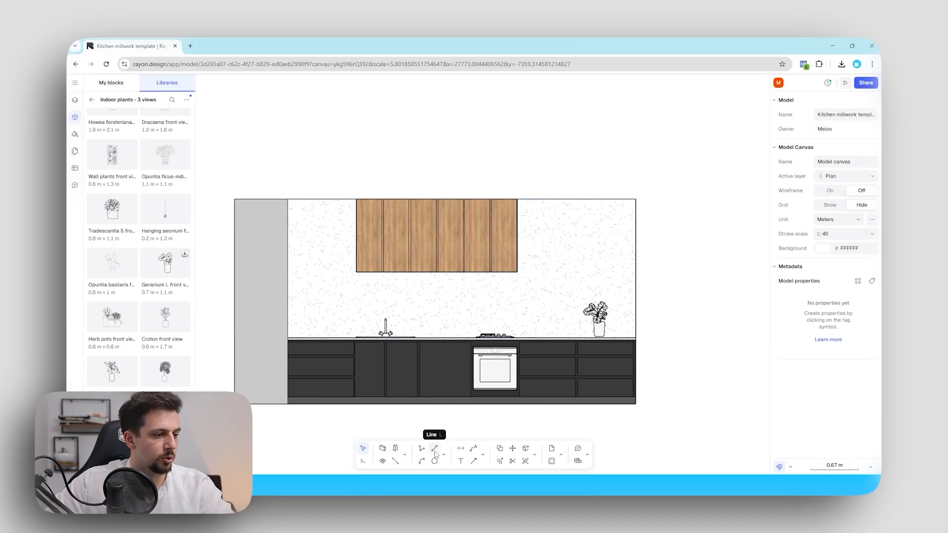
# Draw a rectangular backsplash band from the countertop's left end across above the counter
pyautogui.click(435, 449)
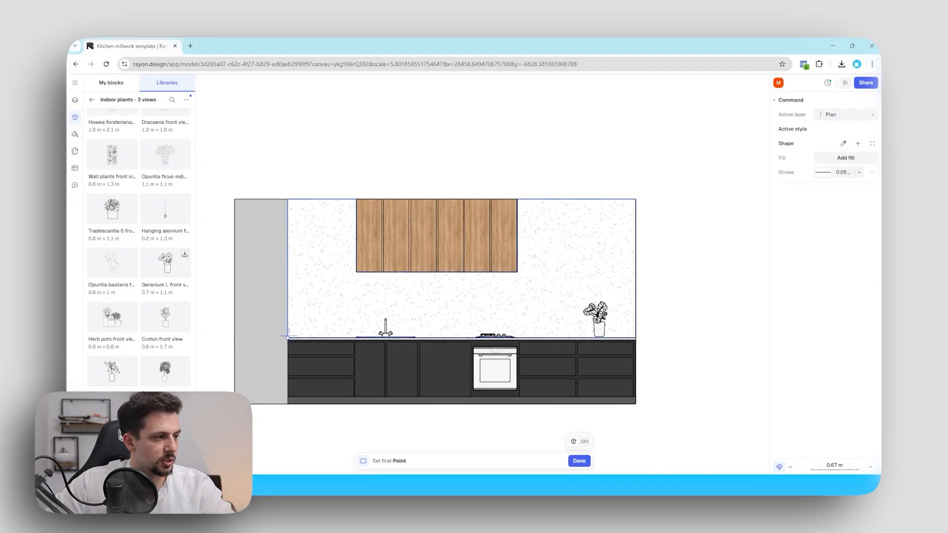
pyautogui.click(287, 337)
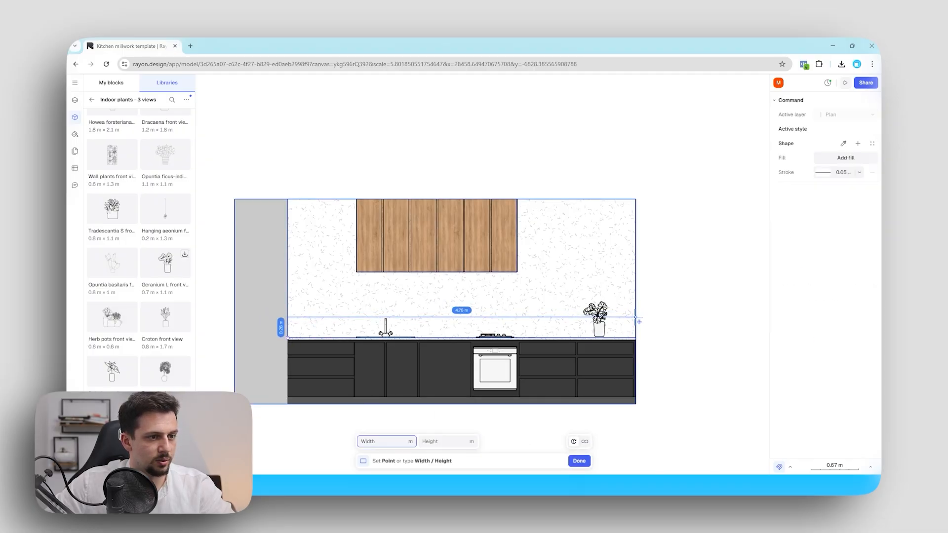
pyautogui.click(579, 461)
pyautogui.write('walking')
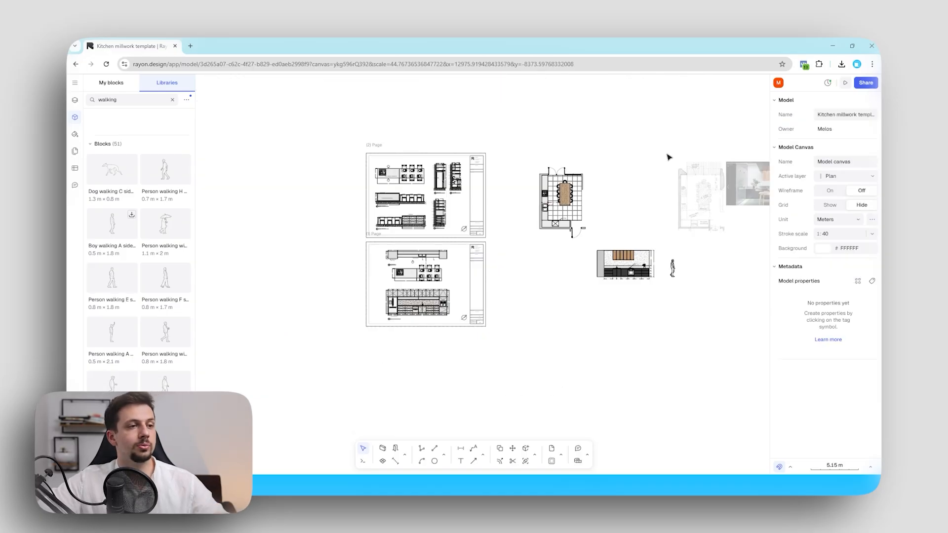
# Add a new A4 page and arrange the elevation drawing with its label on it
pyautogui.click(721, 187)
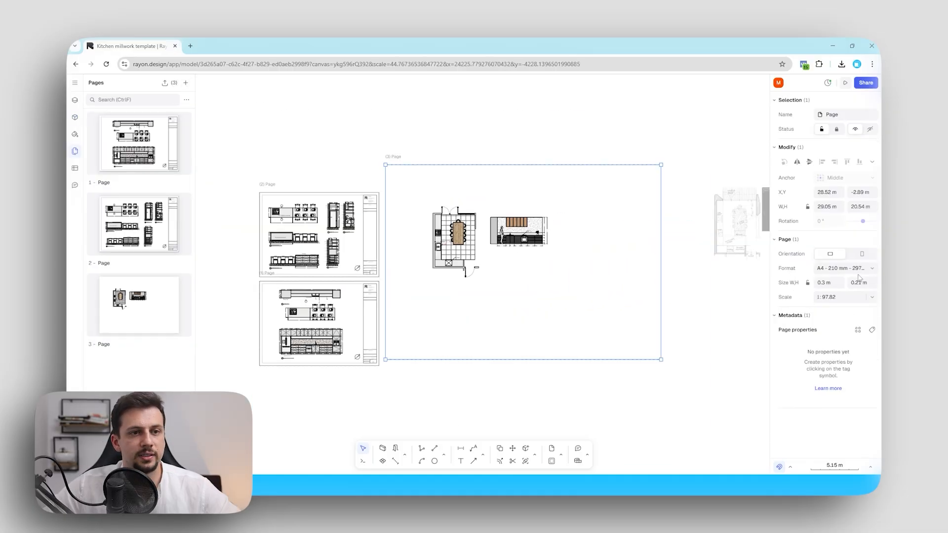
pyautogui.click(844, 268)
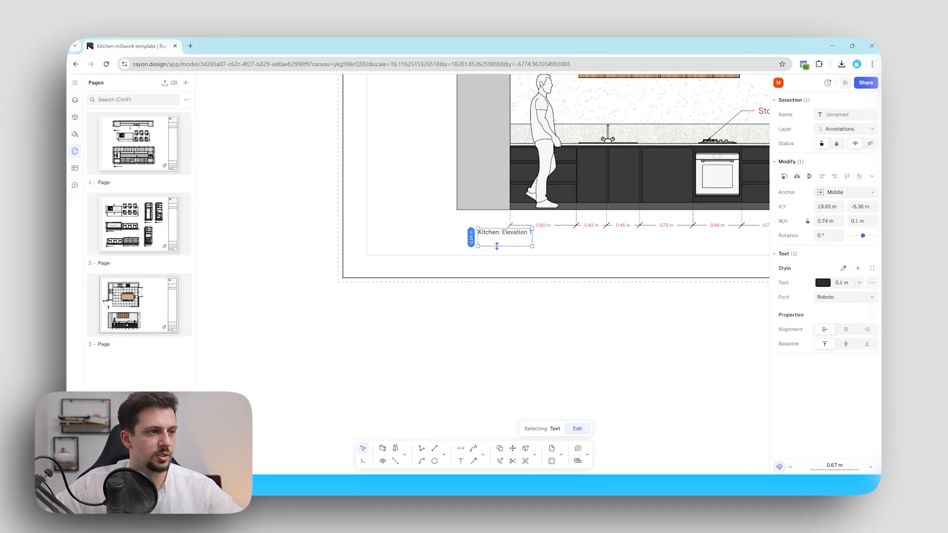
pyautogui.moveTo(497, 237); pyautogui.dragTo(487, 245)
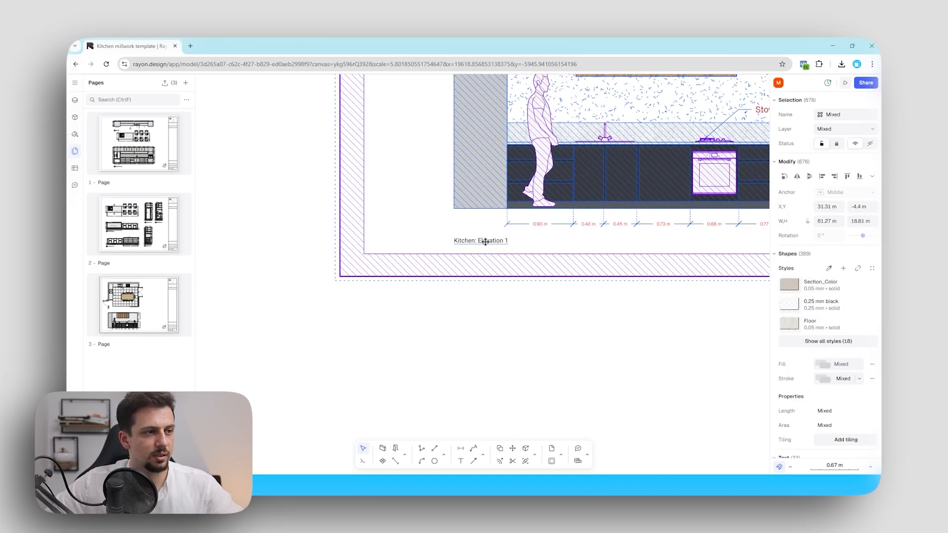
pyautogui.click(485, 240)
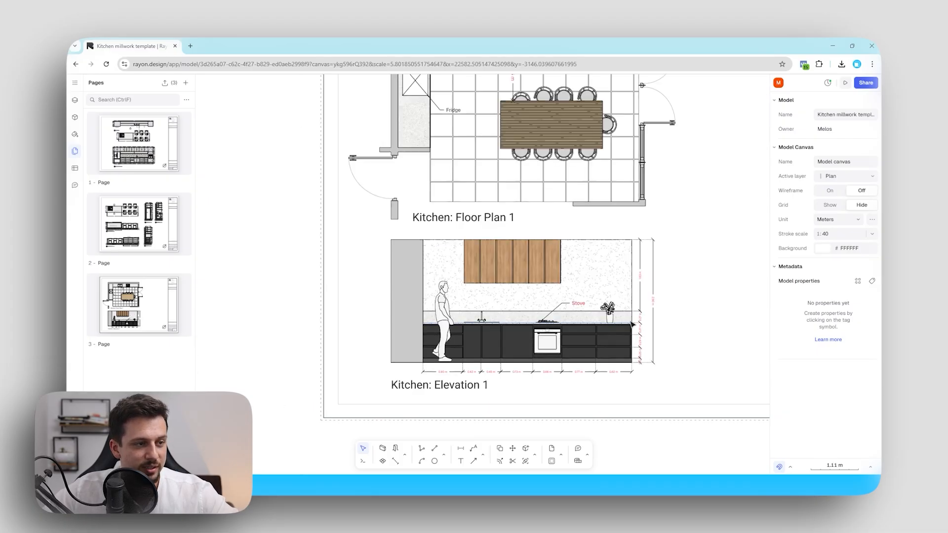
# Choose PDF as the export format from page 3's options menu
pyautogui.scroll(-3)
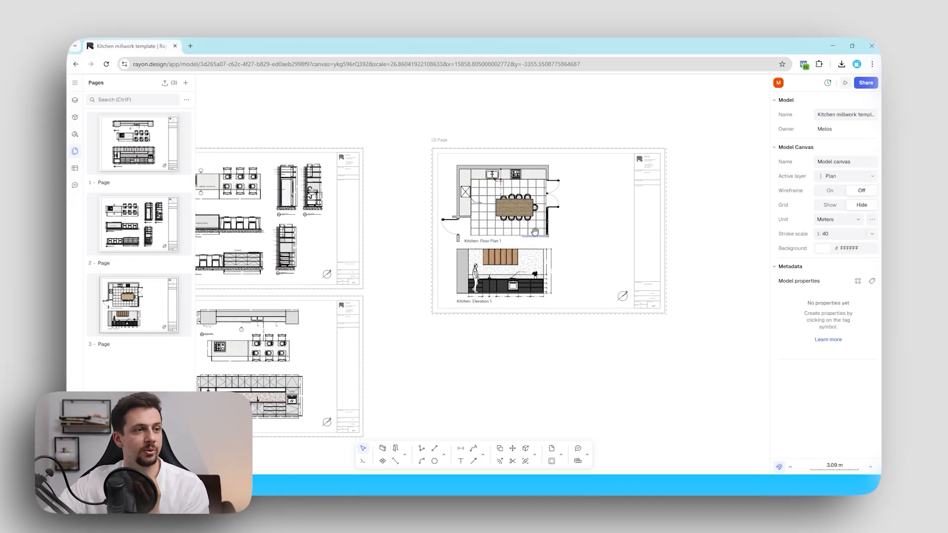
pyautogui.click(183, 344)
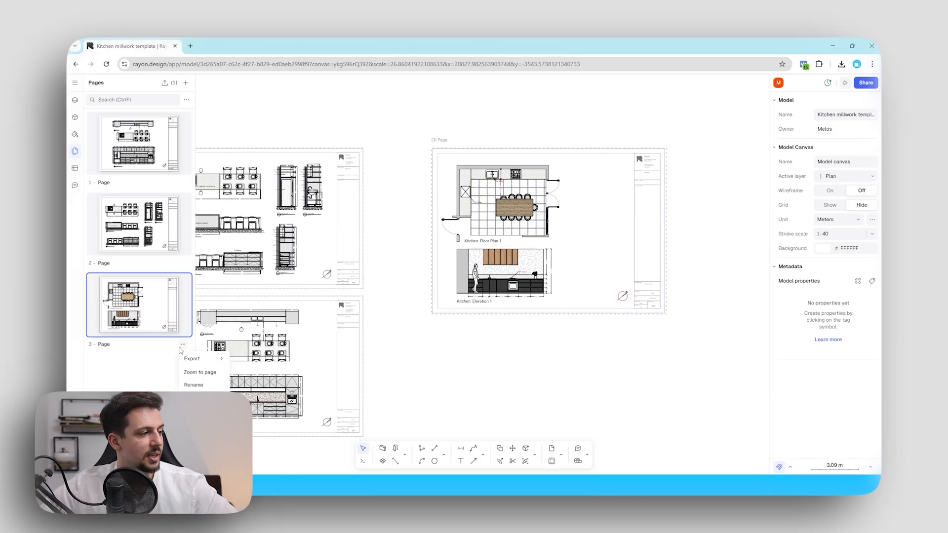
pyautogui.click(198, 358)
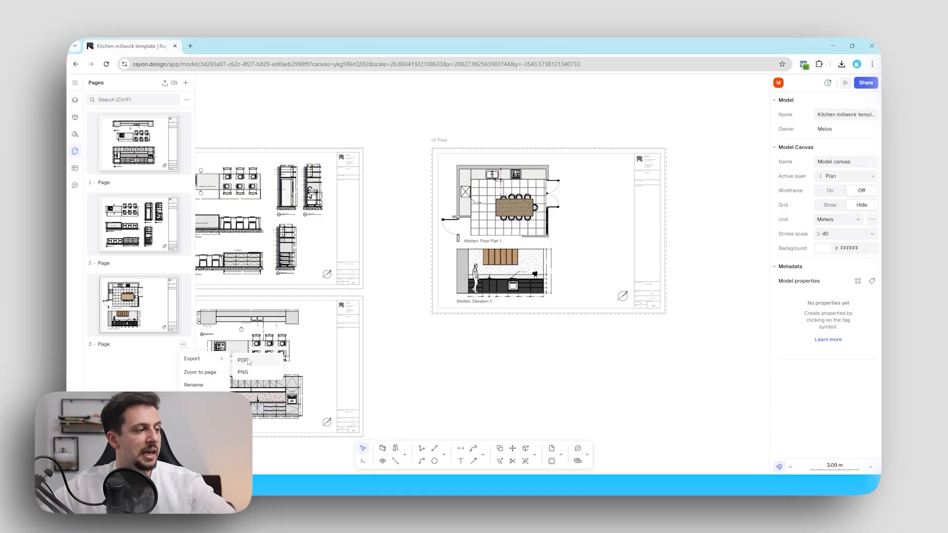
pyautogui.click(241, 361)
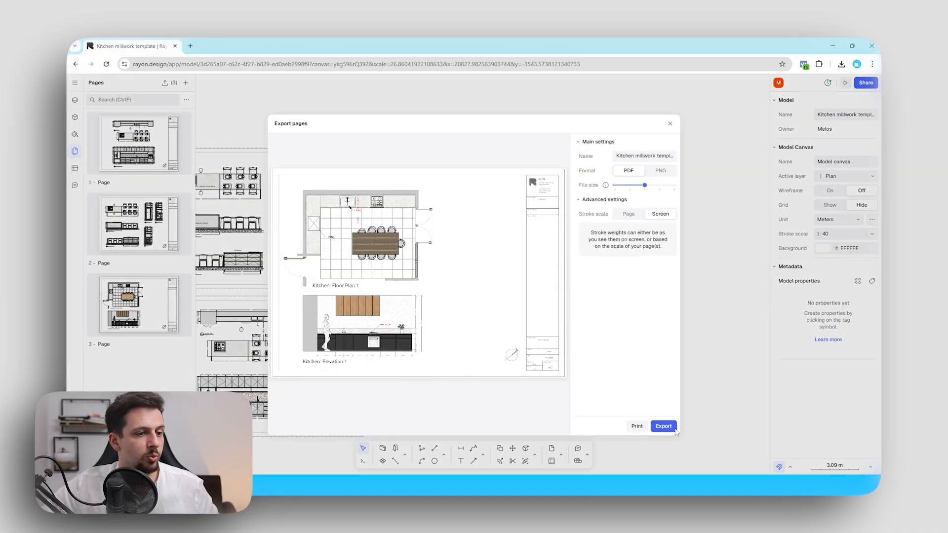